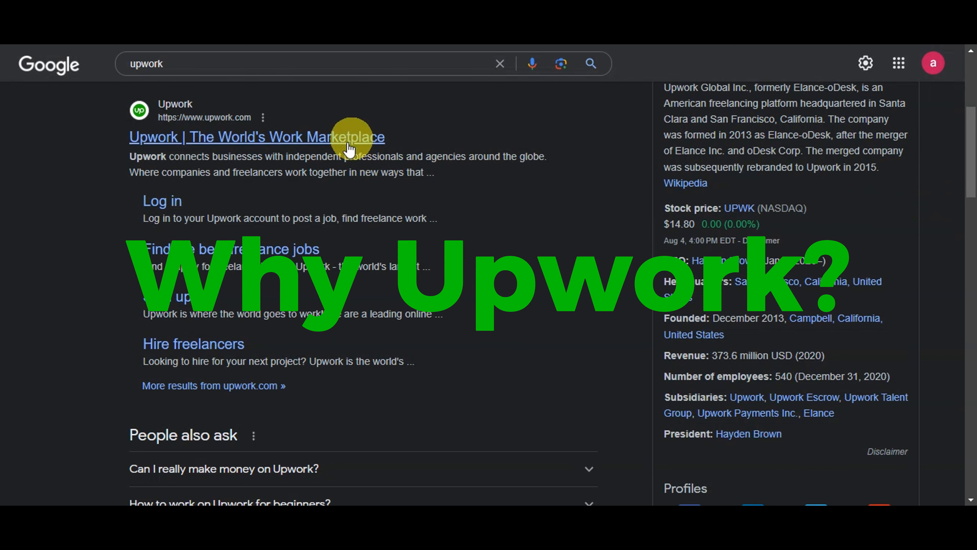
Step: Open the Upwork website from the Google results for "upwork"
{"action": "left_click", "coordinate": [257, 137]}
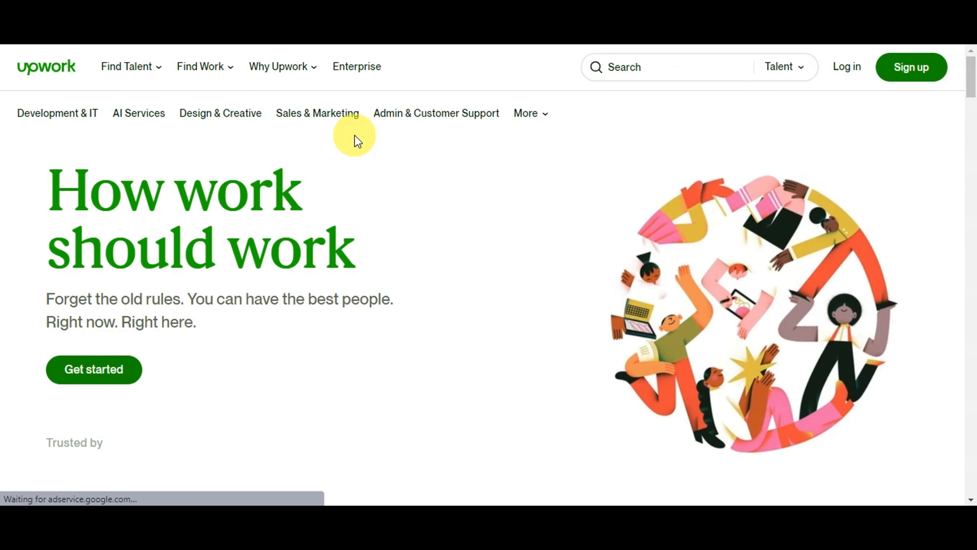
{"action": "mouse_move", "coordinate": [927, 117]}
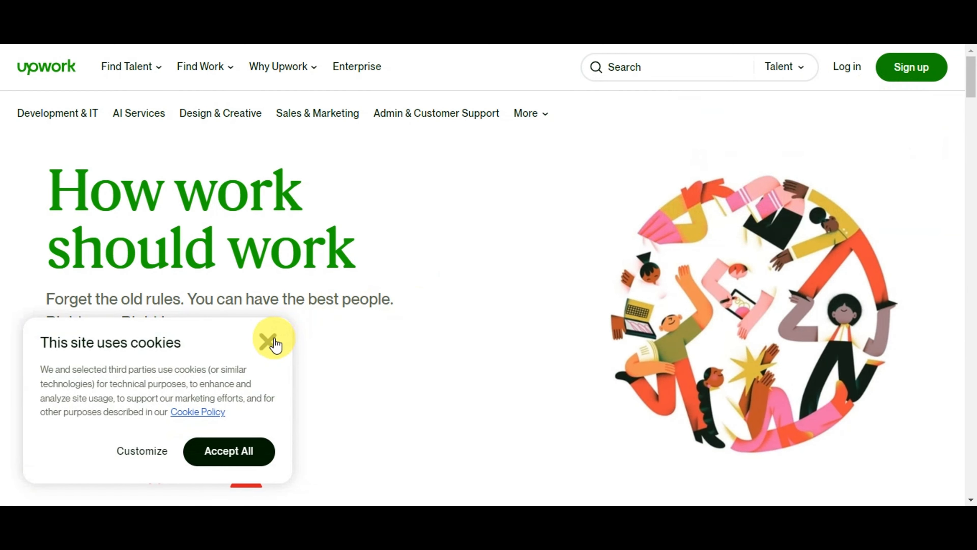
{"action": "left_click", "coordinate": [273, 339]}
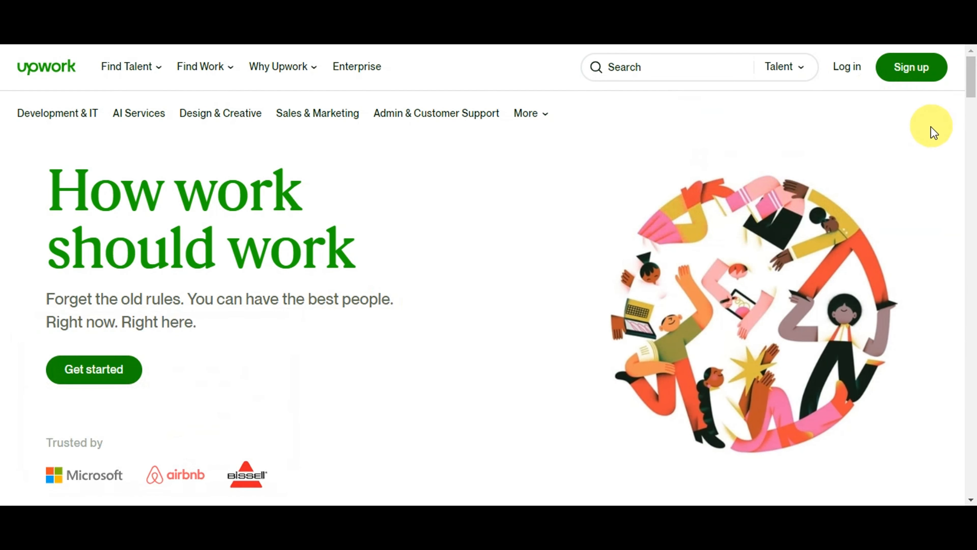
{"action": "scroll", "scroll_direction": "down", "scroll_amount": 3}
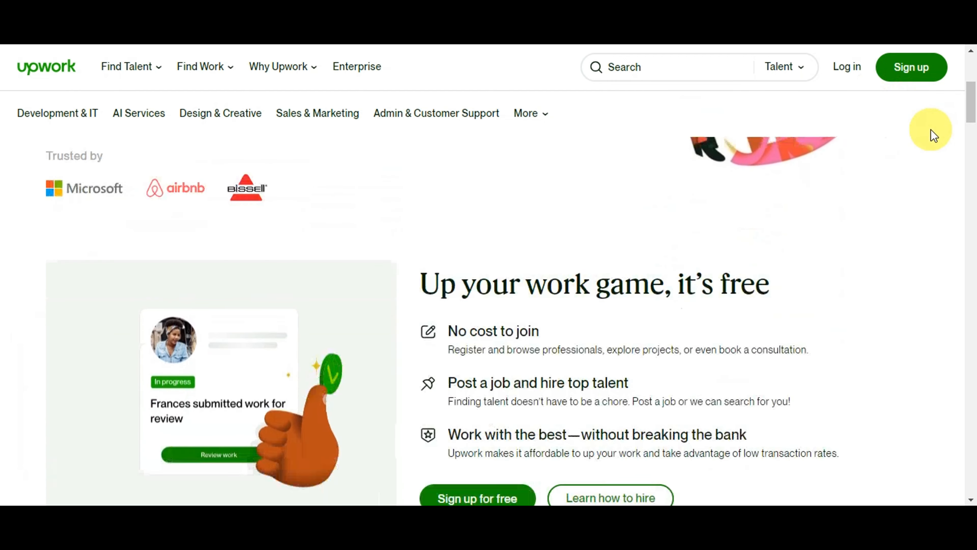
{"action": "scroll", "scroll_direction": "down", "scroll_amount": 3}
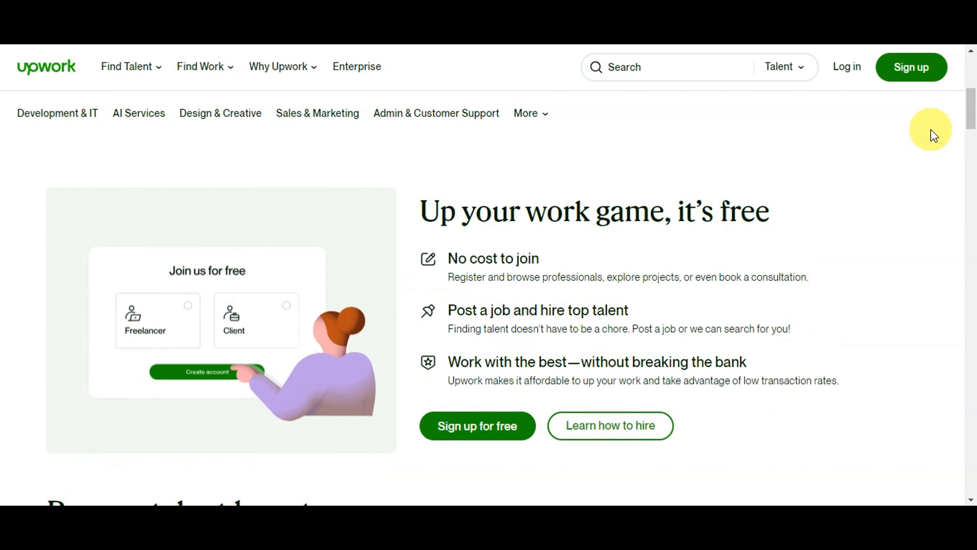
{"action": "left_click", "coordinate": [256, 320]}
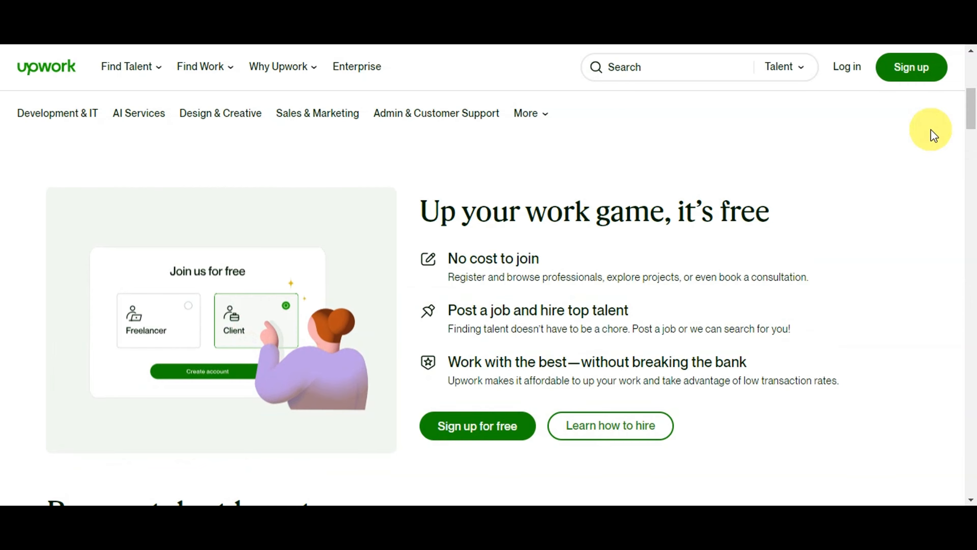
{"action": "scroll", "scroll_direction": "down", "scroll_amount": 3}
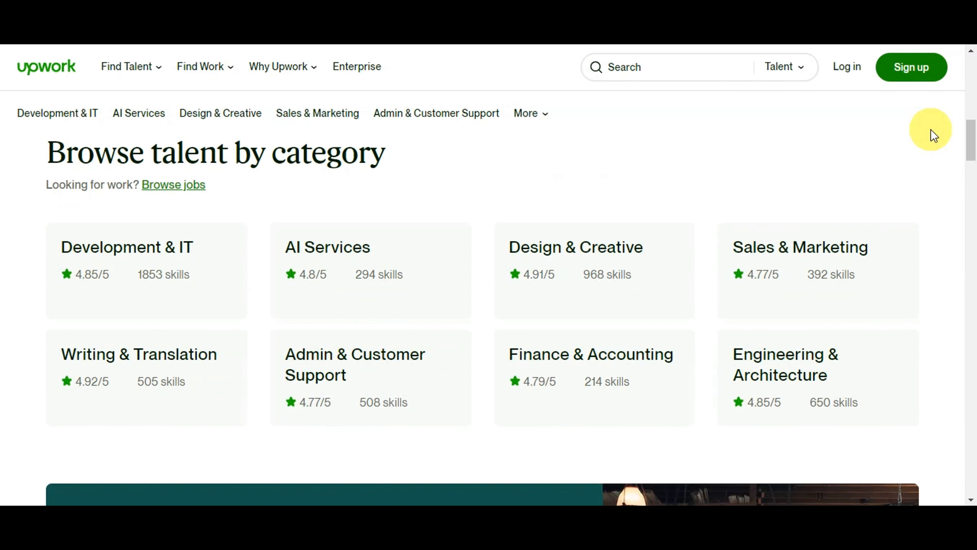
{"action": "scroll", "scroll_direction": "down", "scroll_amount": 3}
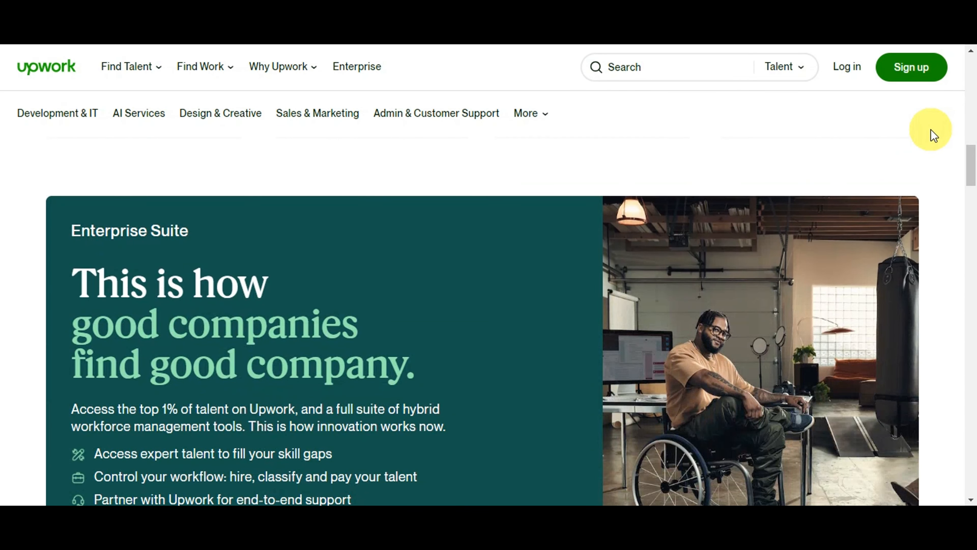
{"action": "scroll", "scroll_direction": "down", "scroll_amount": 3}
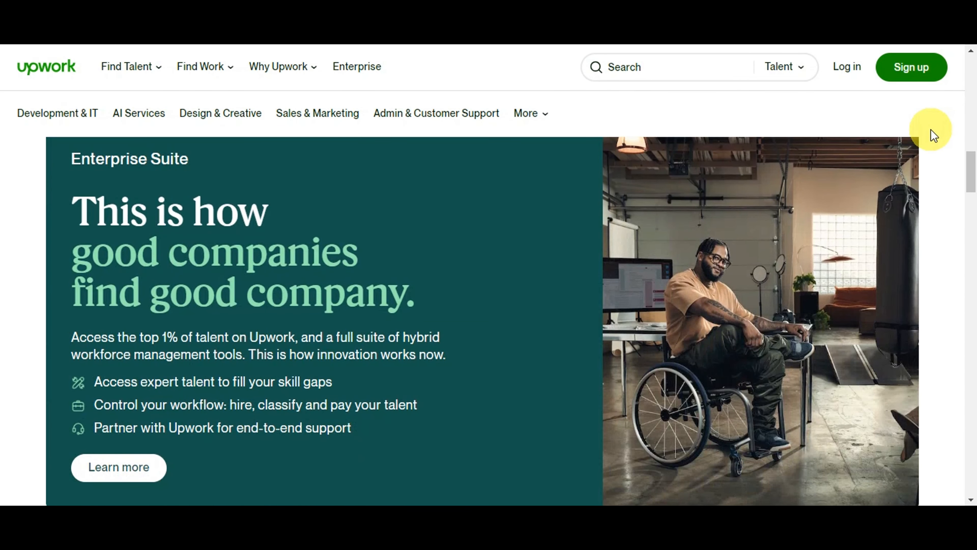
{"action": "scroll", "scroll_direction": "down", "scroll_amount": 3}
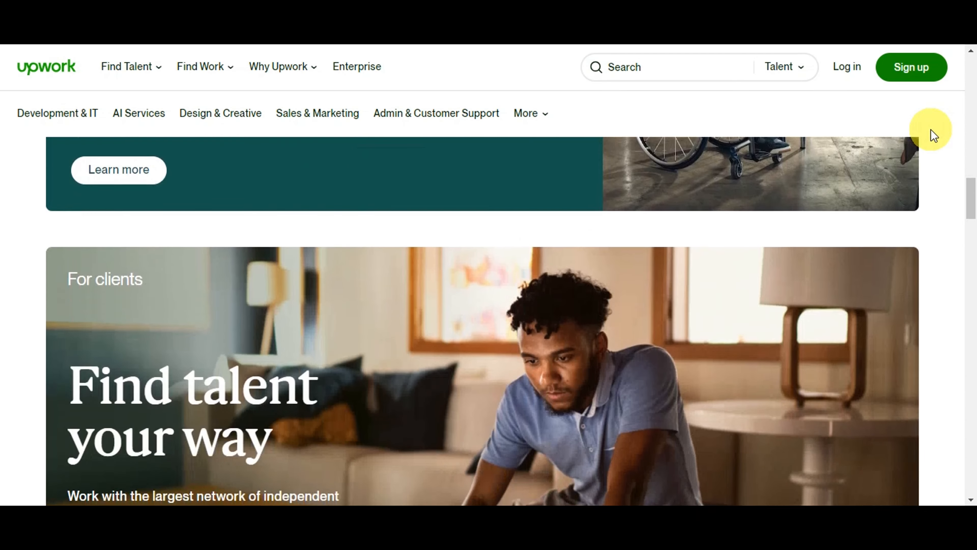
{"action": "scroll", "scroll_direction": "down", "scroll_amount": 3}
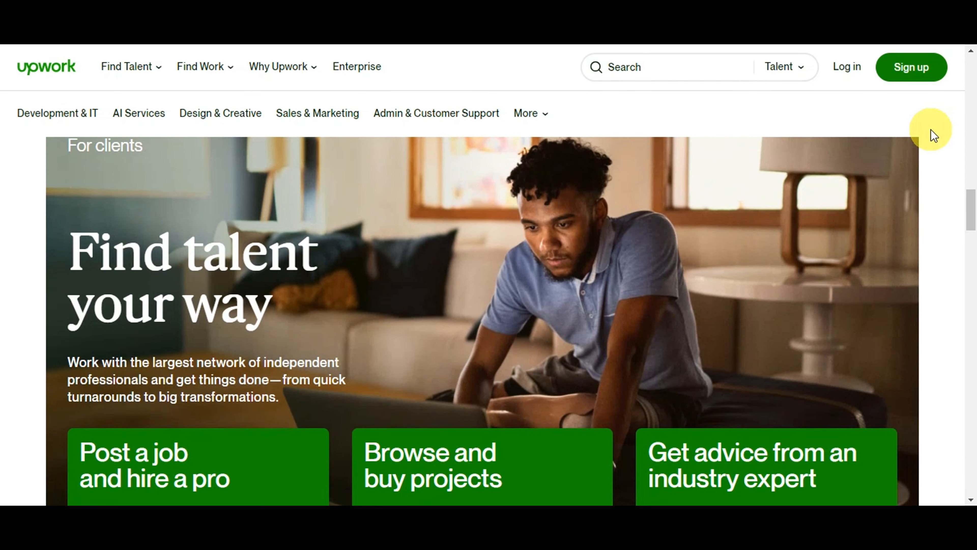
{"action": "scroll", "scroll_direction": "down", "scroll_amount": 3}
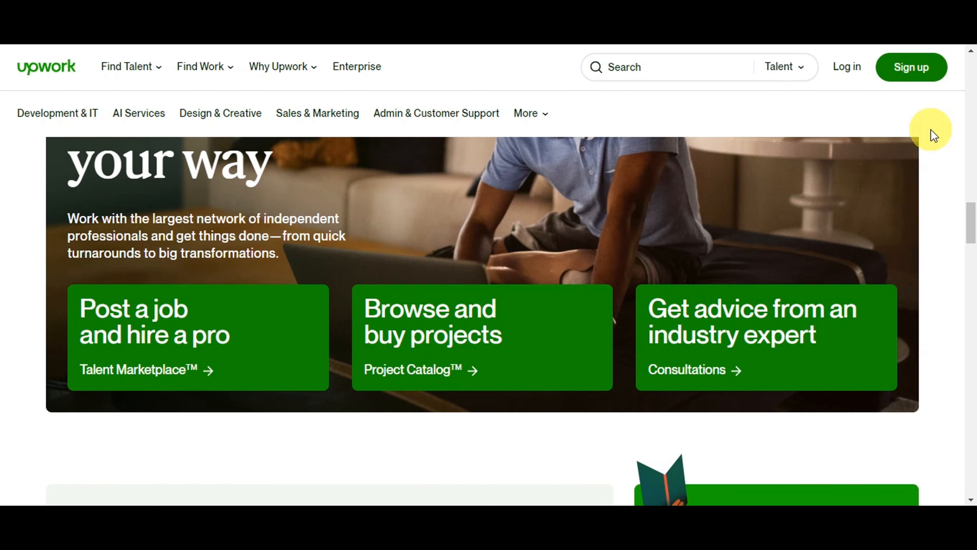
{"action": "scroll", "scroll_direction": "down", "scroll_amount": 3}
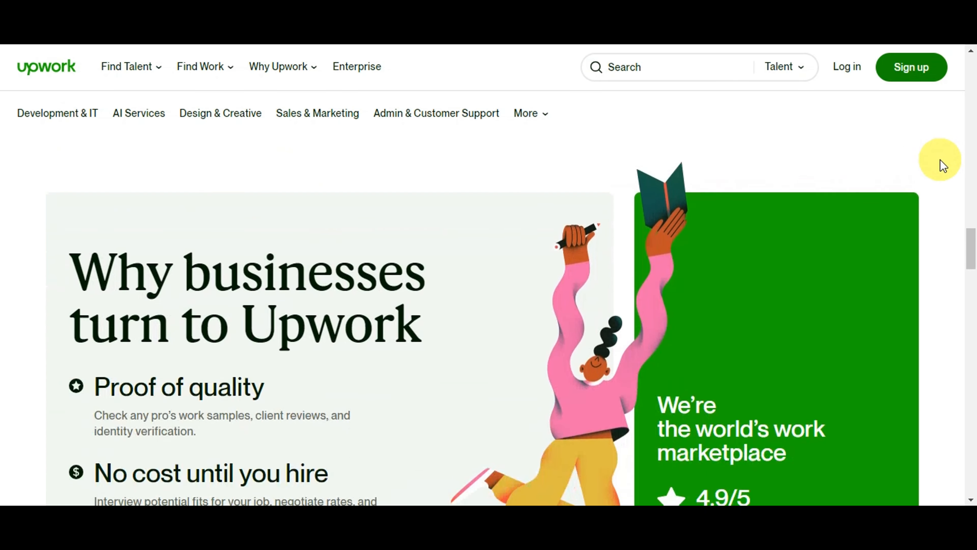
{"action": "scroll", "scroll_direction": "down", "scroll_amount": 3}
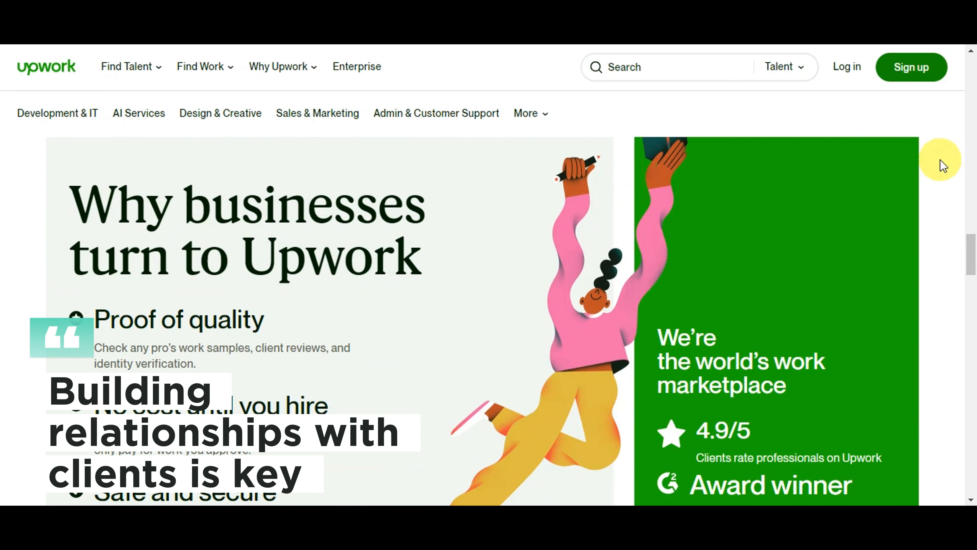
{"action": "scroll", "scroll_direction": "down", "scroll_amount": 3}
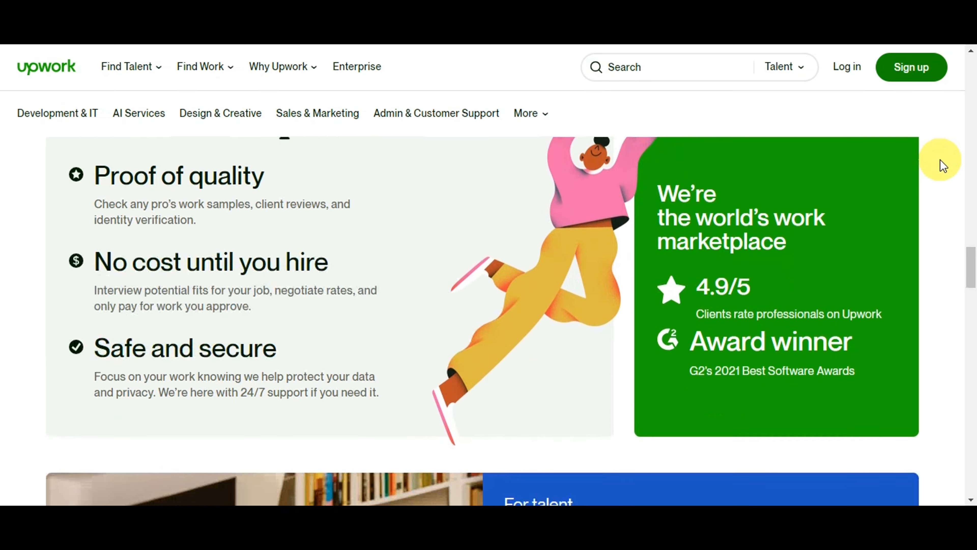
{"action": "scroll", "scroll_direction": "down", "scroll_amount": 3}
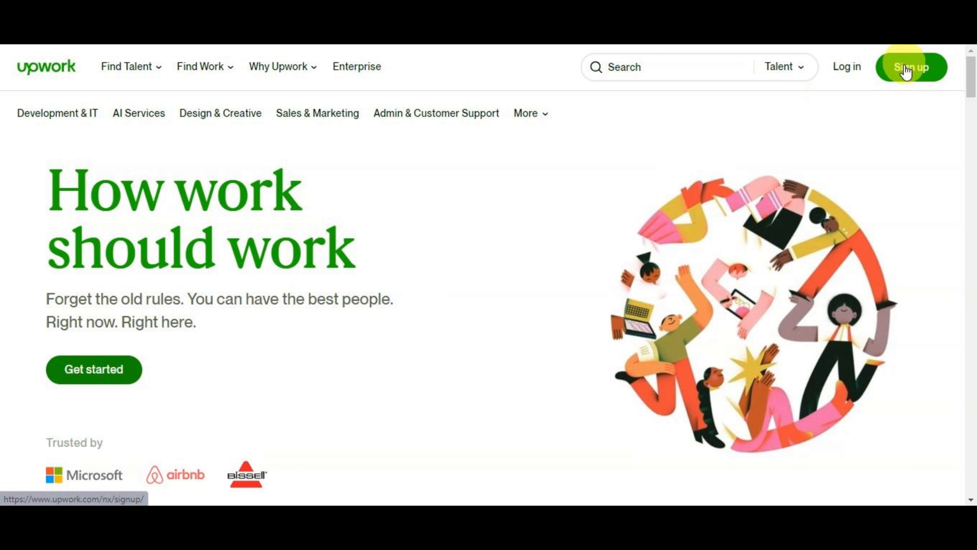
Step: Start a new Upwork account as a freelancer looking for work and look over the sign-up form
{"action": "left_click", "coordinate": [911, 66]}
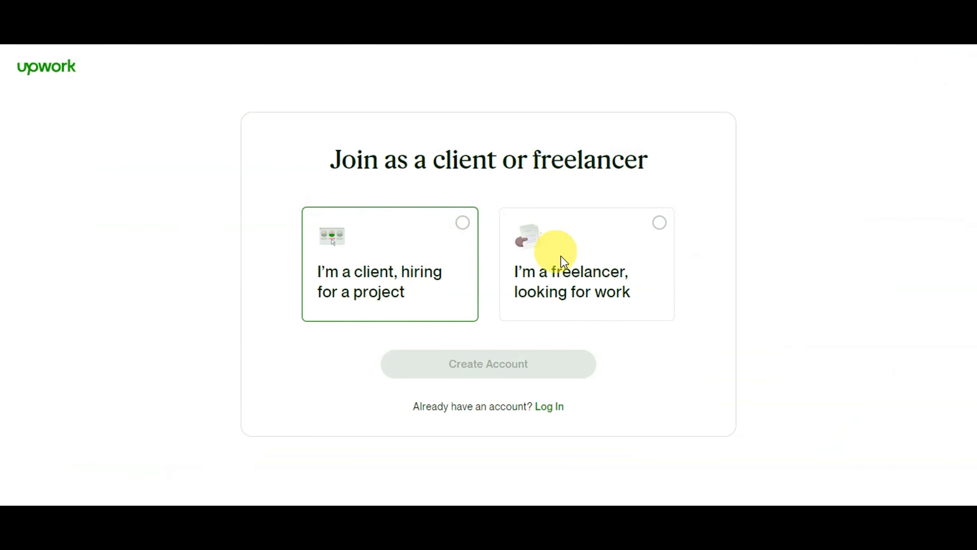
{"action": "left_click", "coordinate": [585, 262]}
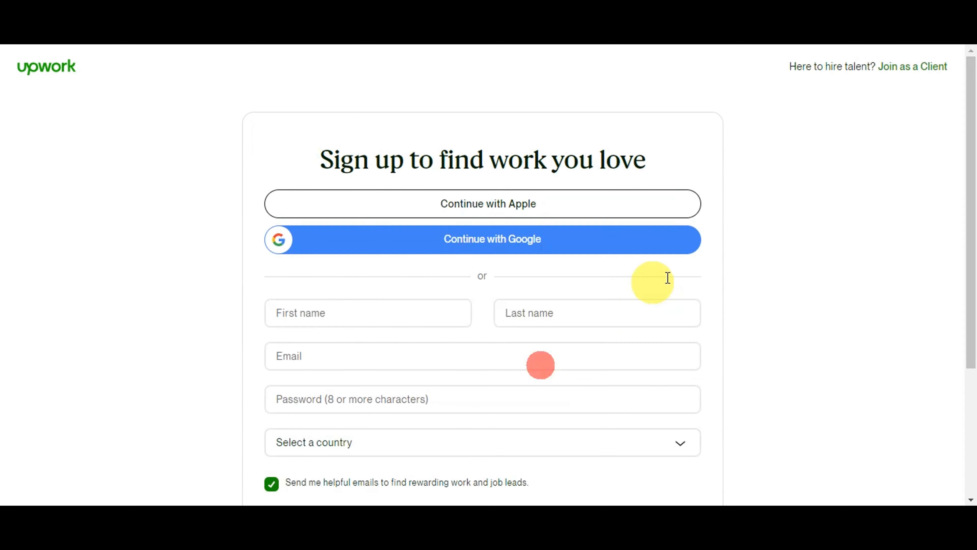
{"action": "scroll", "scroll_direction": "down", "scroll_amount": 3}
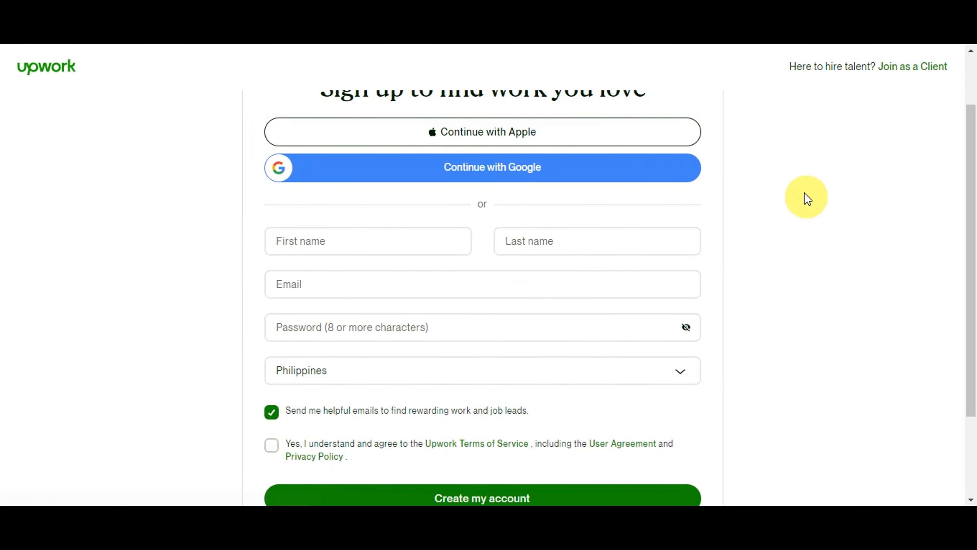
{"action": "scroll", "scroll_direction": "up", "scroll_amount": 3}
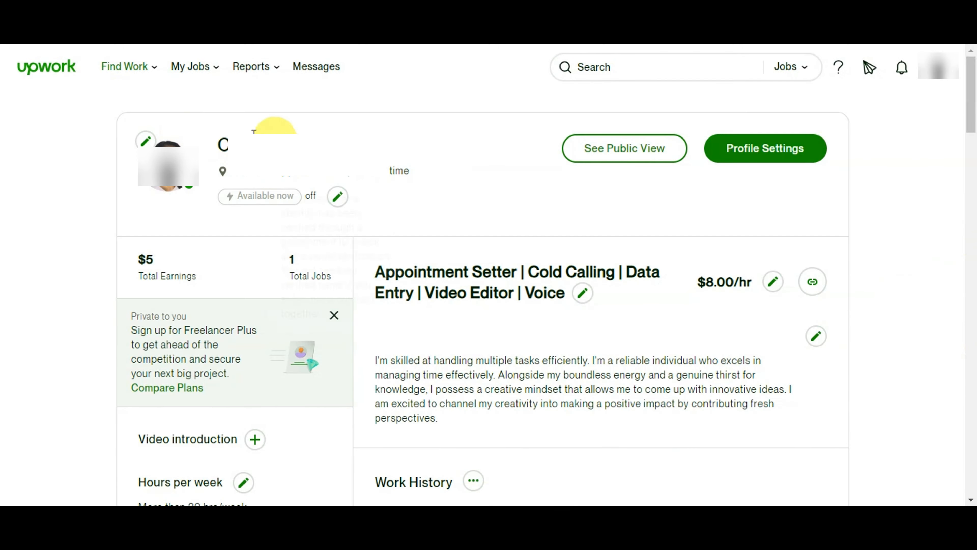
Step: Leave the profile title and $8.00/hr rate unchanged, then copy the profile link to the clipboard
{"action": "left_click", "coordinate": [145, 141]}
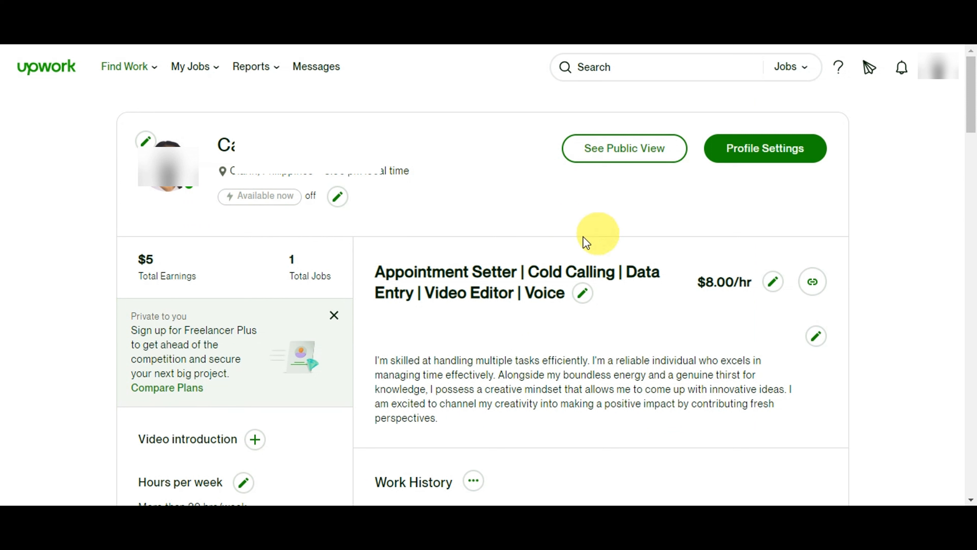
{"action": "mouse_move", "coordinate": [347, 280]}
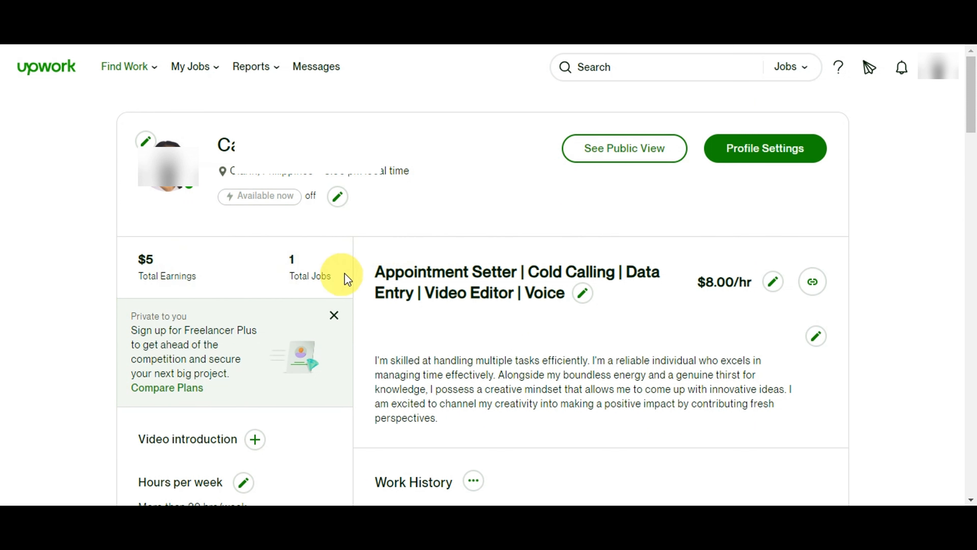
{"action": "mouse_move", "coordinate": [386, 280]}
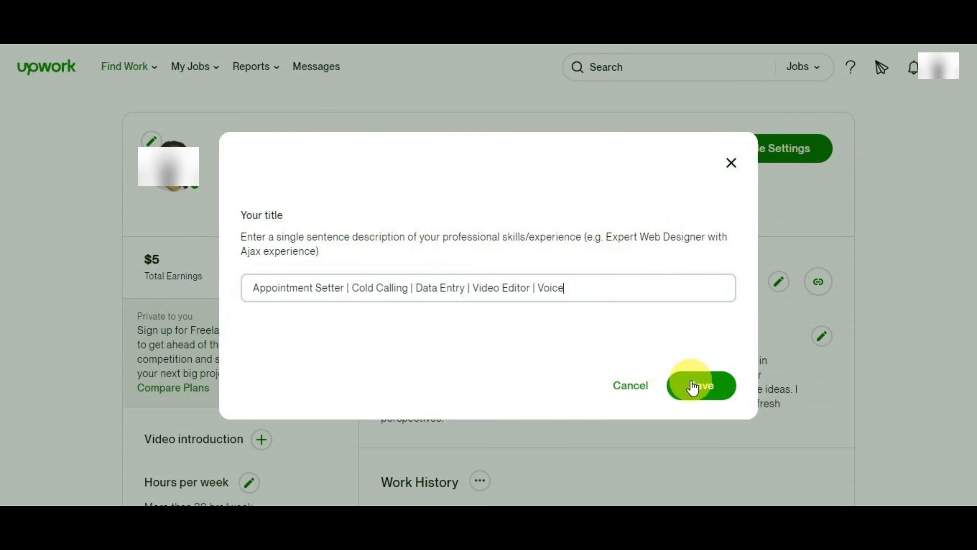
{"action": "left_click", "coordinate": [701, 385]}
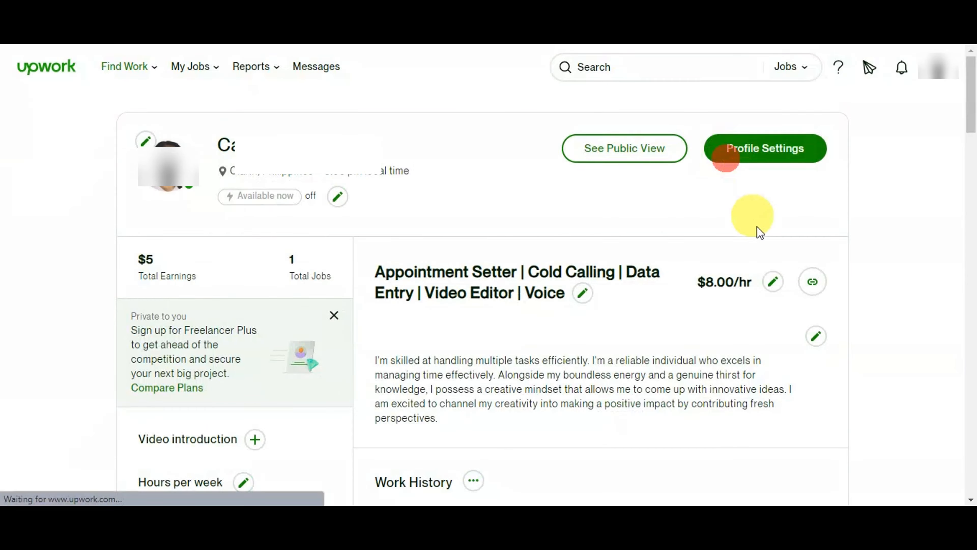
{"action": "left_click", "coordinate": [773, 282]}
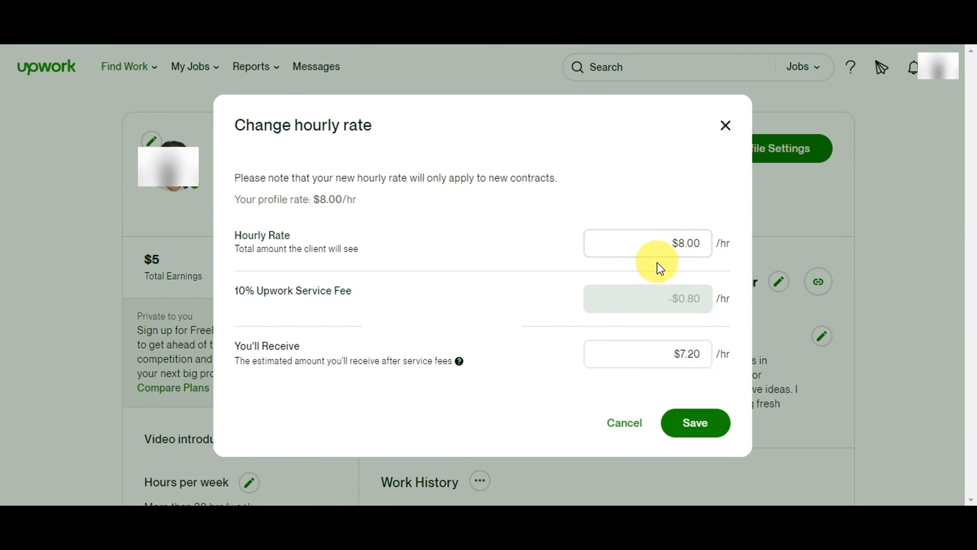
{"action": "mouse_move", "coordinate": [725, 125]}
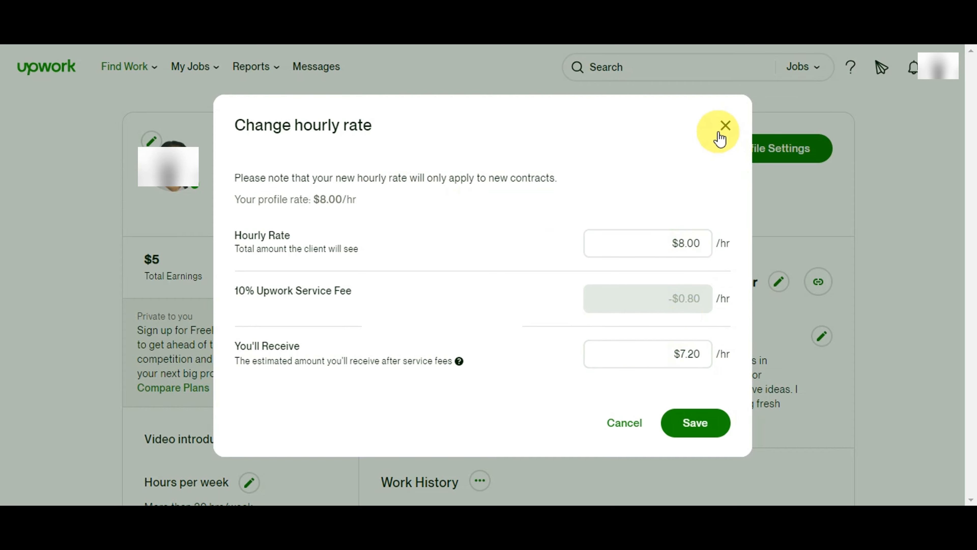
{"action": "left_click", "coordinate": [725, 125]}
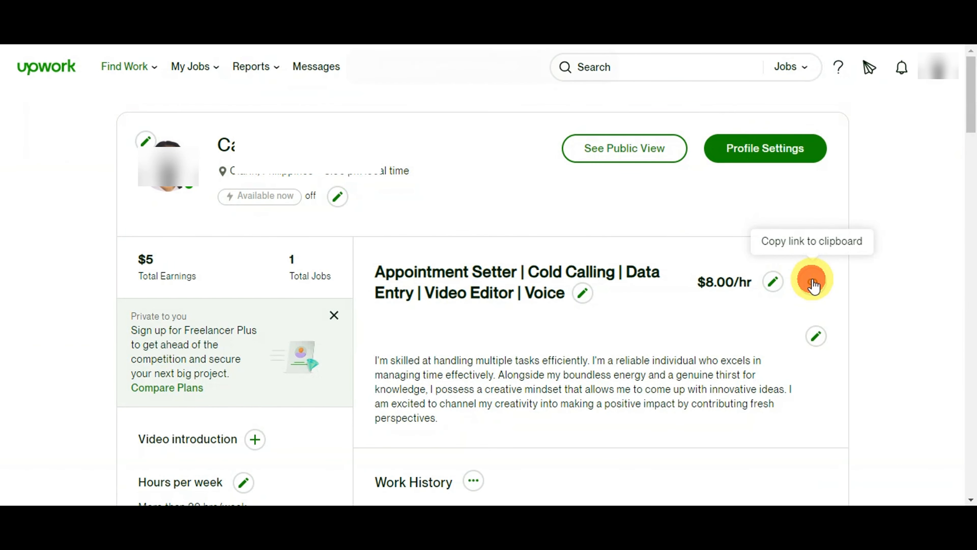
{"action": "left_click", "coordinate": [811, 281]}
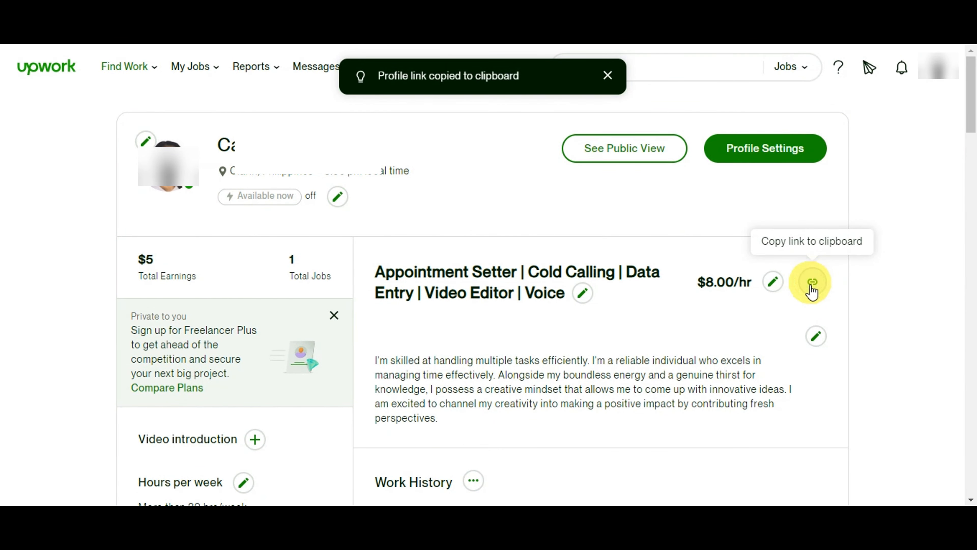
{"action": "left_click", "coordinate": [816, 336]}
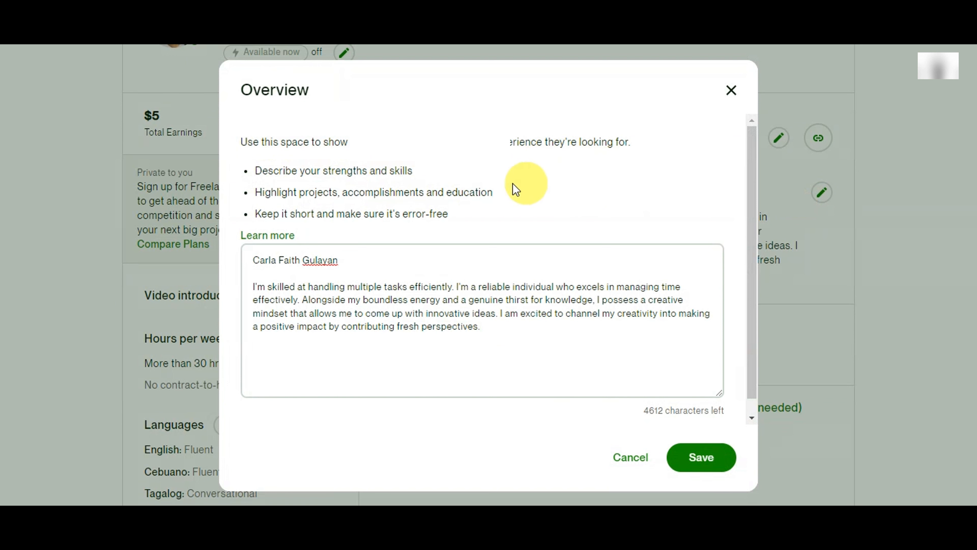
{"action": "mouse_move", "coordinate": [506, 217]}
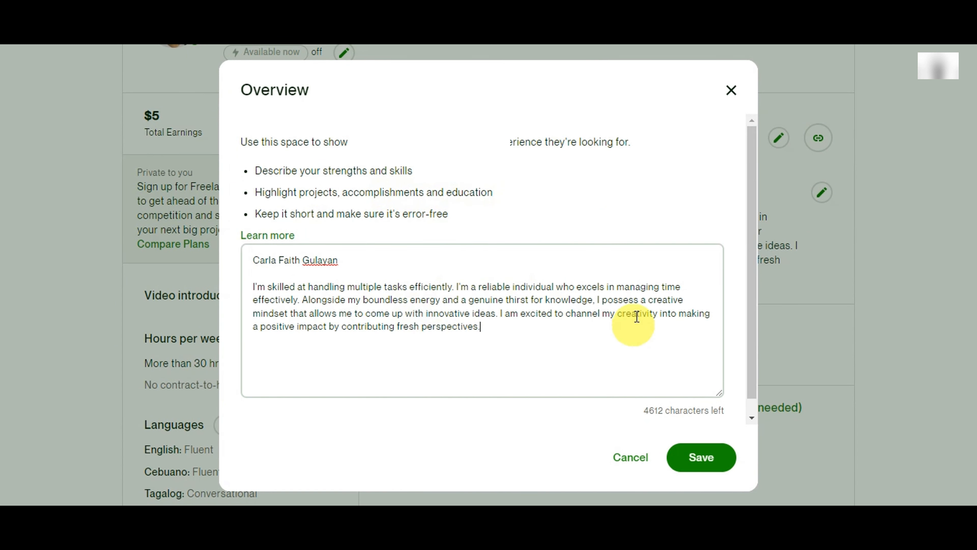
{"action": "left_click", "coordinate": [701, 457]}
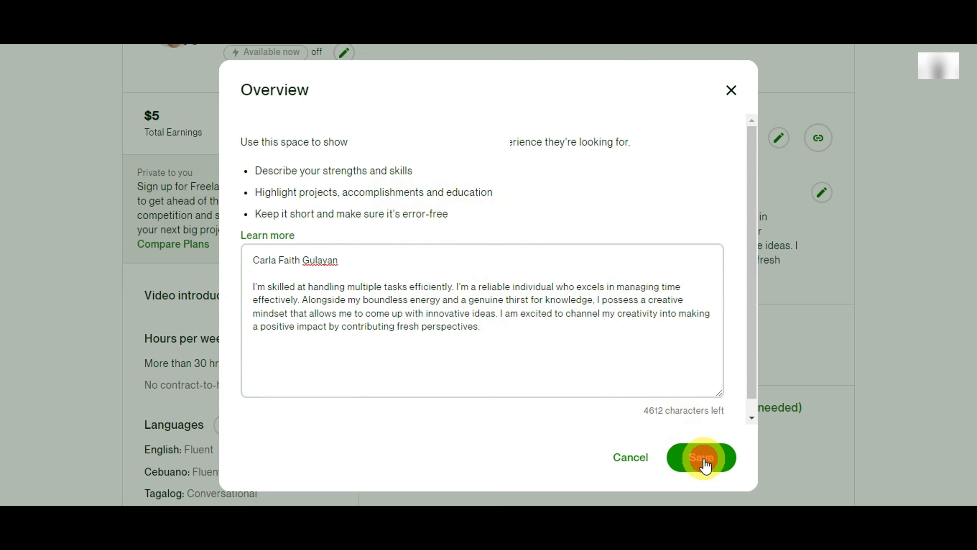
{"action": "left_click", "coordinate": [701, 457]}
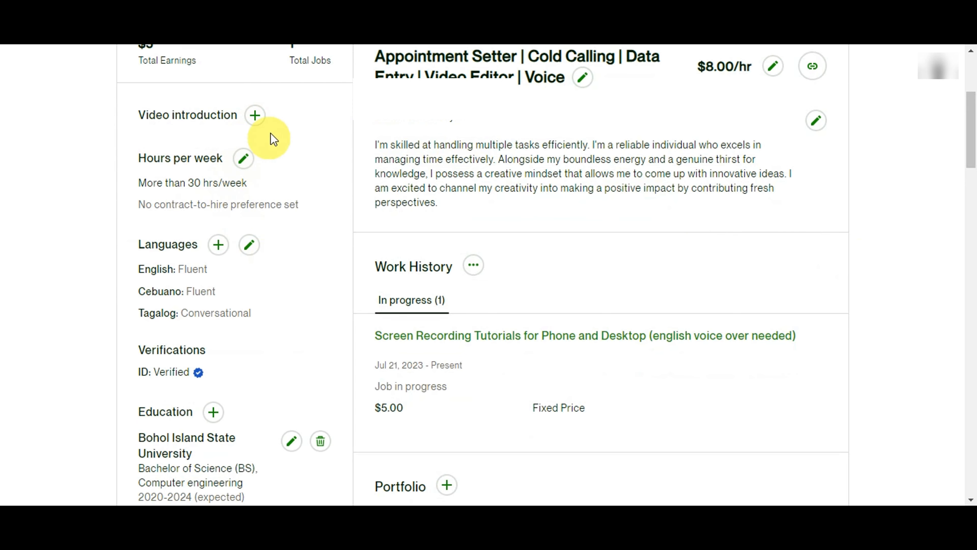
{"action": "mouse_move", "coordinate": [249, 275]}
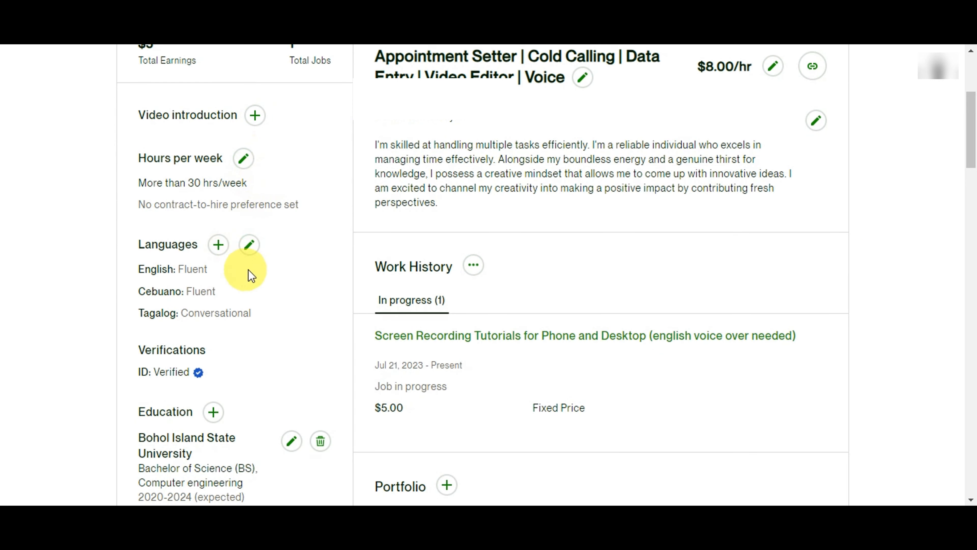
{"action": "scroll", "scroll_direction": "down", "scroll_amount": 3}
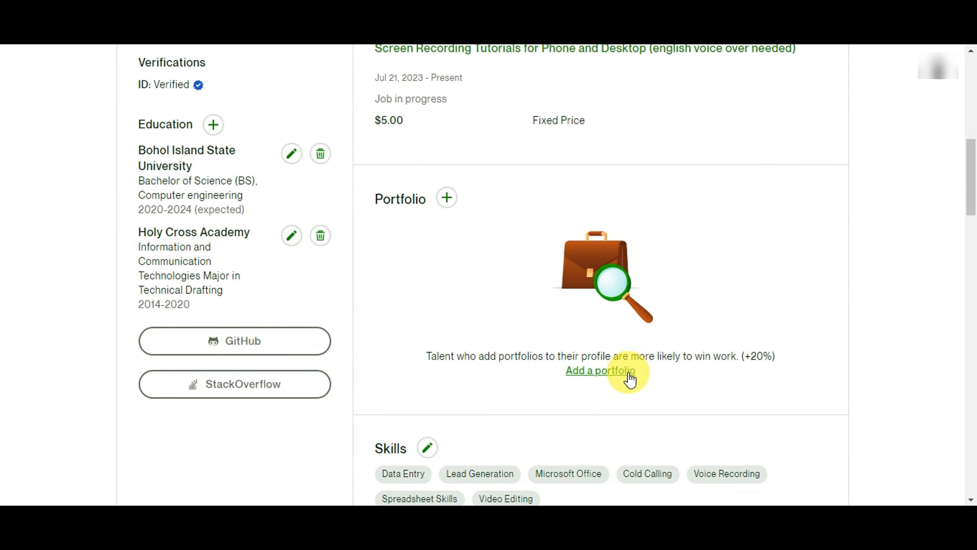
{"action": "left_click", "coordinate": [600, 370]}
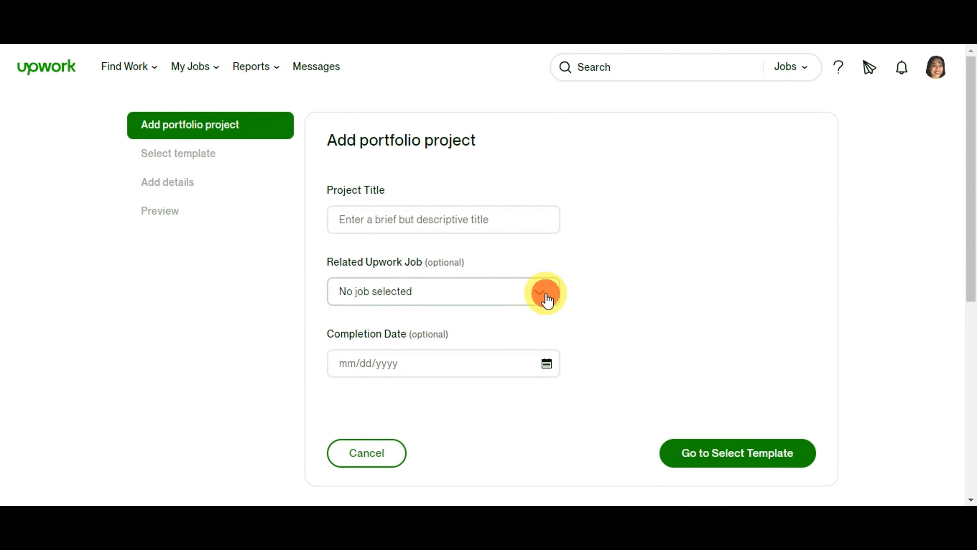
{"action": "left_click", "coordinate": [545, 292]}
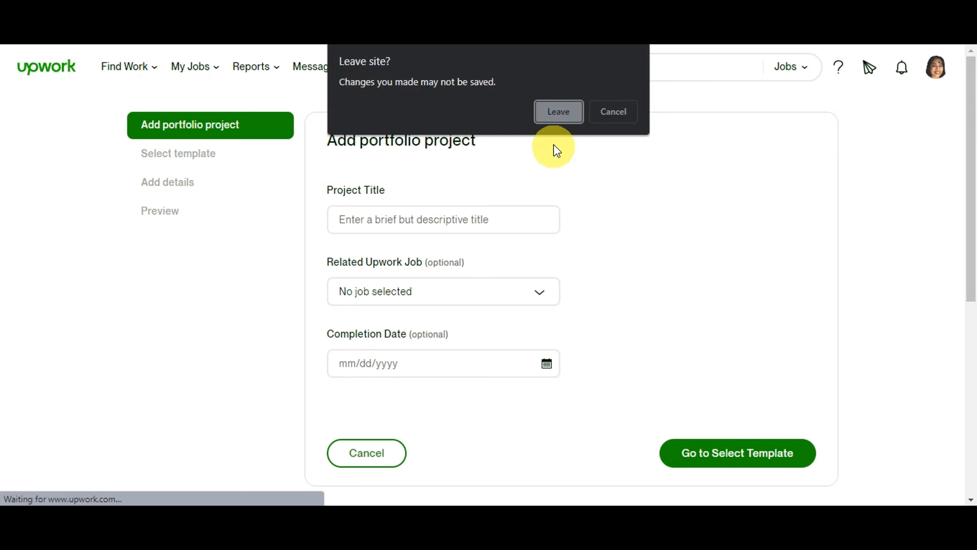
{"action": "left_click", "coordinate": [557, 111]}
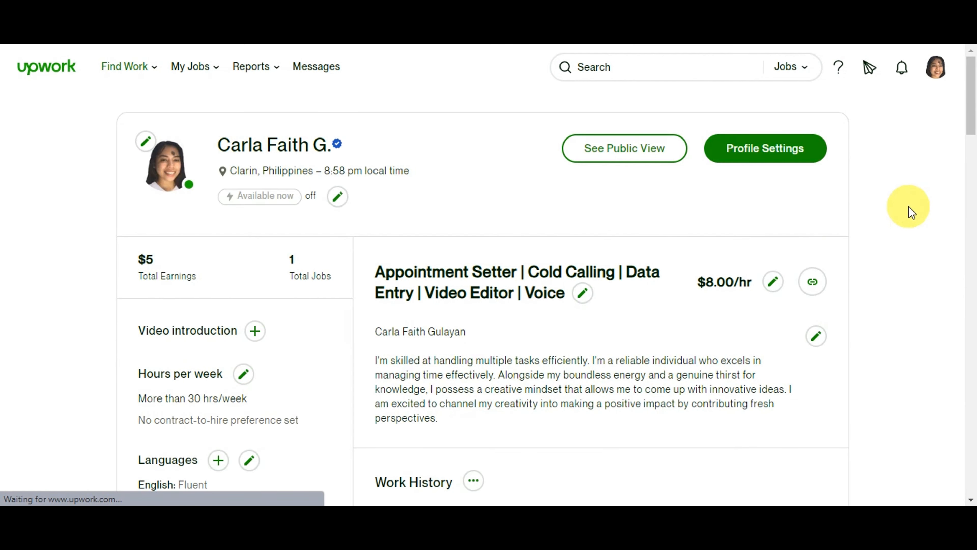
{"action": "scroll", "scroll_direction": "down", "scroll_amount": 3}
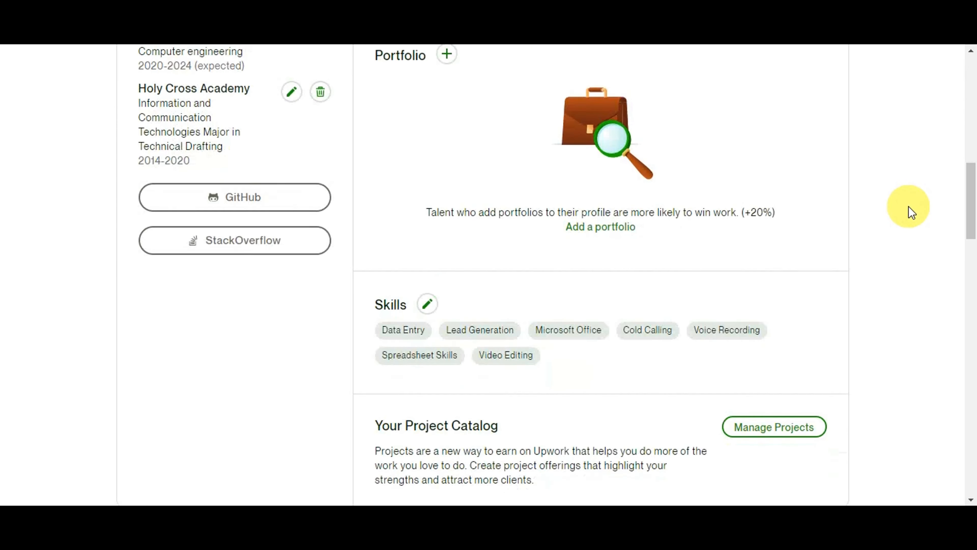
{"action": "scroll", "scroll_direction": "down", "scroll_amount": 3}
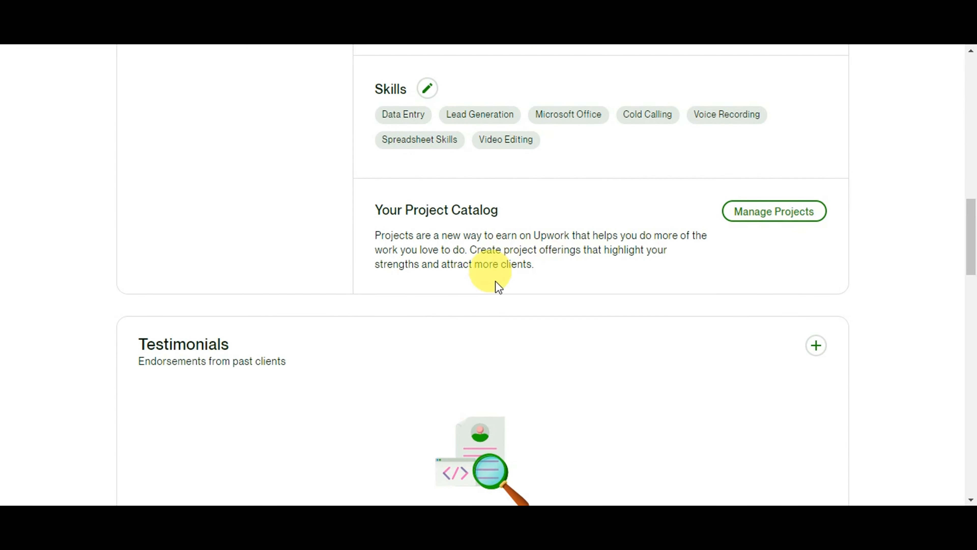
{"action": "mouse_move", "coordinate": [753, 256]}
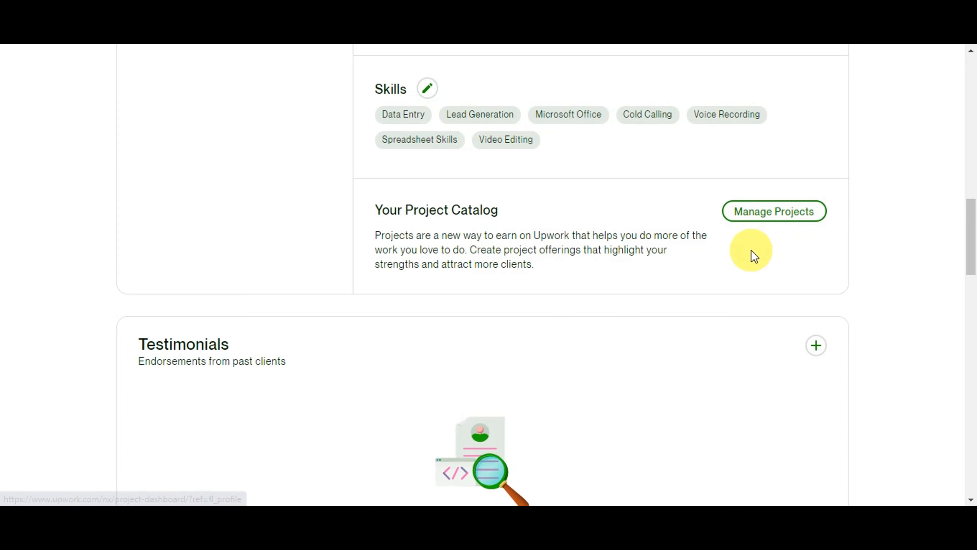
{"action": "scroll", "scroll_direction": "down", "scroll_amount": 3}
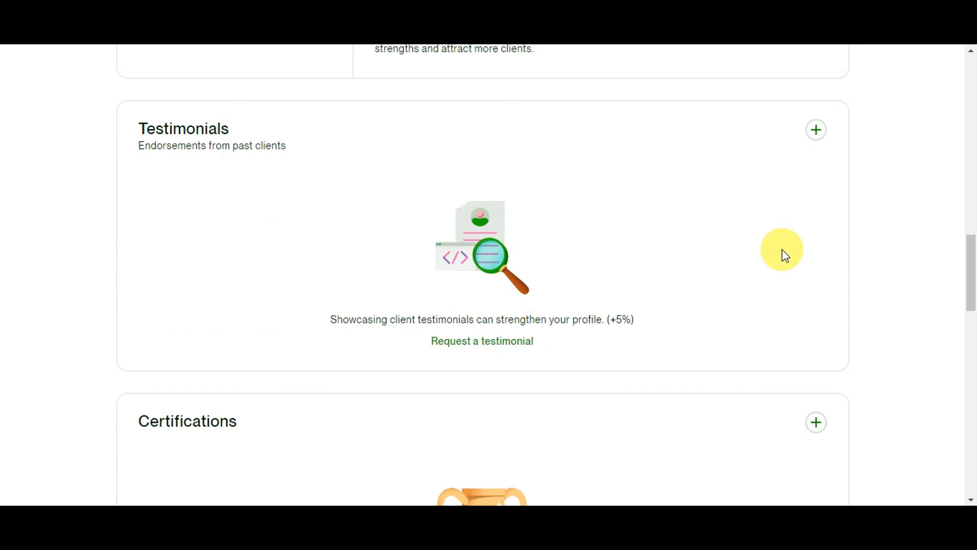
{"action": "scroll", "scroll_direction": "down", "scroll_amount": 3}
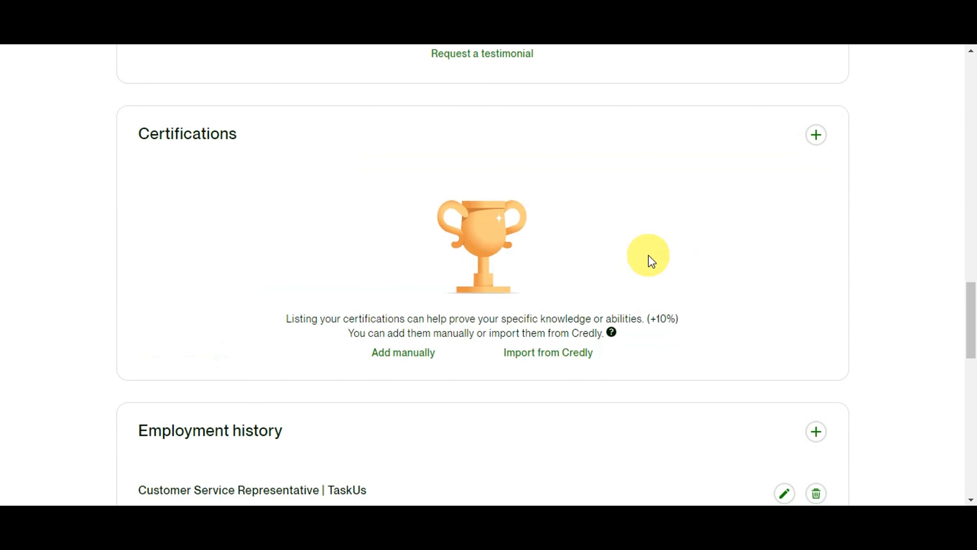
{"action": "scroll", "scroll_direction": "down", "scroll_amount": 3}
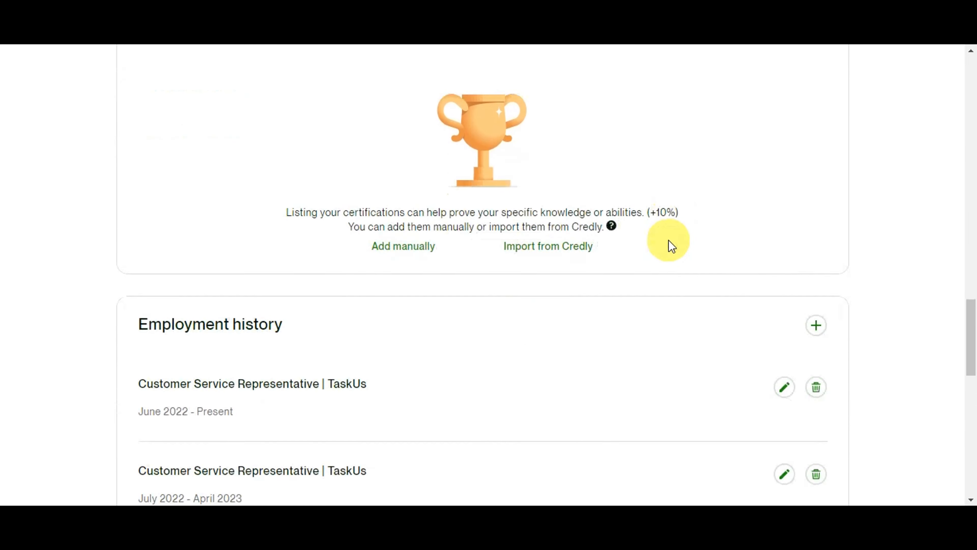
{"action": "scroll", "scroll_direction": "down", "scroll_amount": 3}
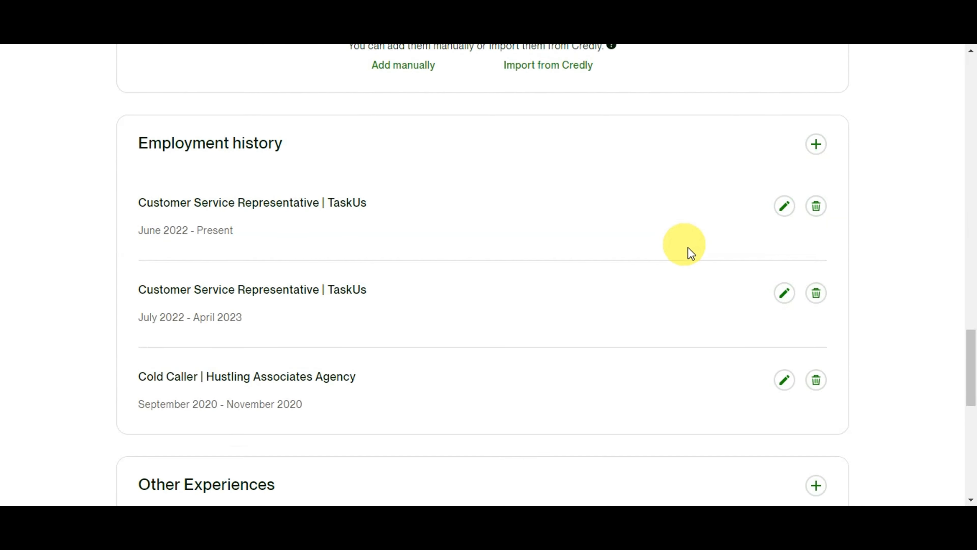
{"action": "scroll", "scroll_direction": "down", "scroll_amount": 3}
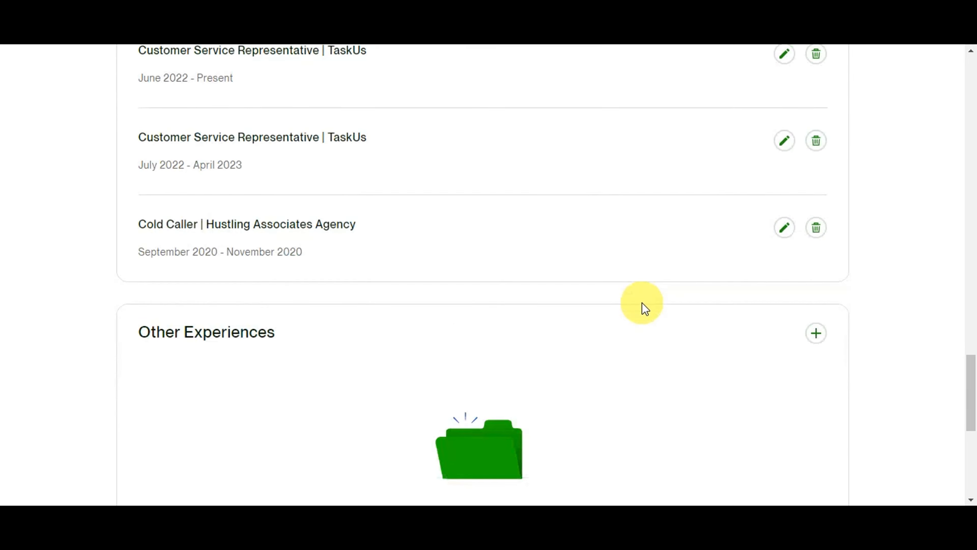
{"action": "scroll", "scroll_direction": "down", "scroll_amount": 3}
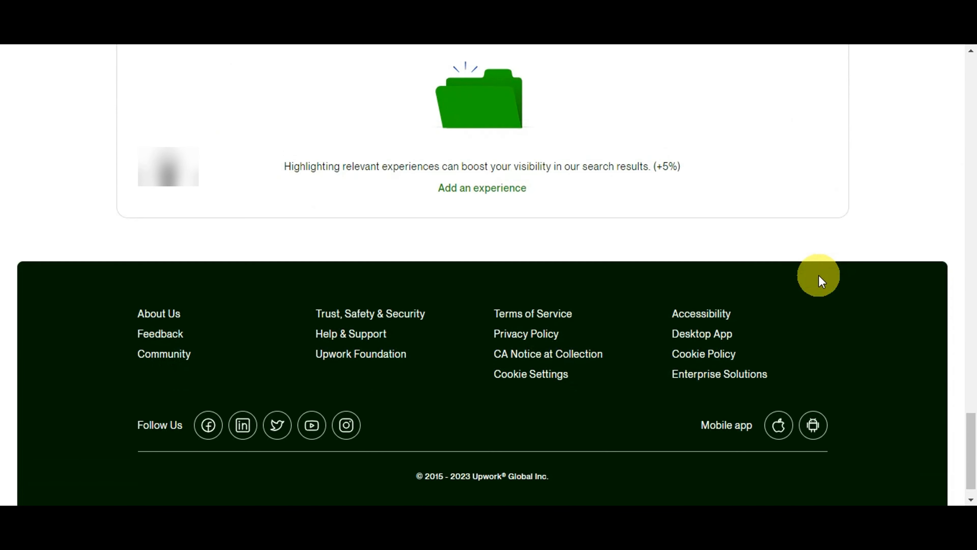
Step: Go to the Find Work job feed and search the listings for "video editing"
{"action": "left_click", "coordinate": [124, 67]}
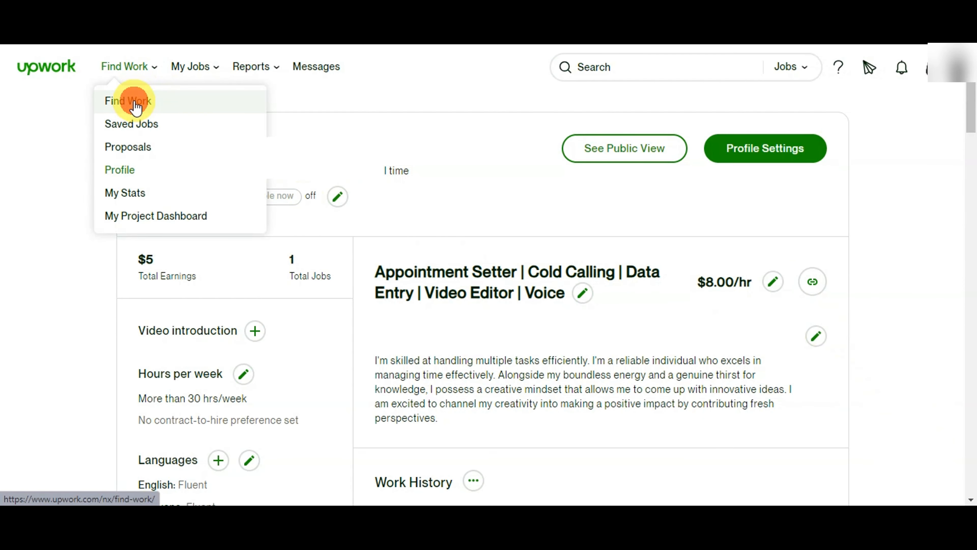
{"action": "left_click", "coordinate": [128, 101]}
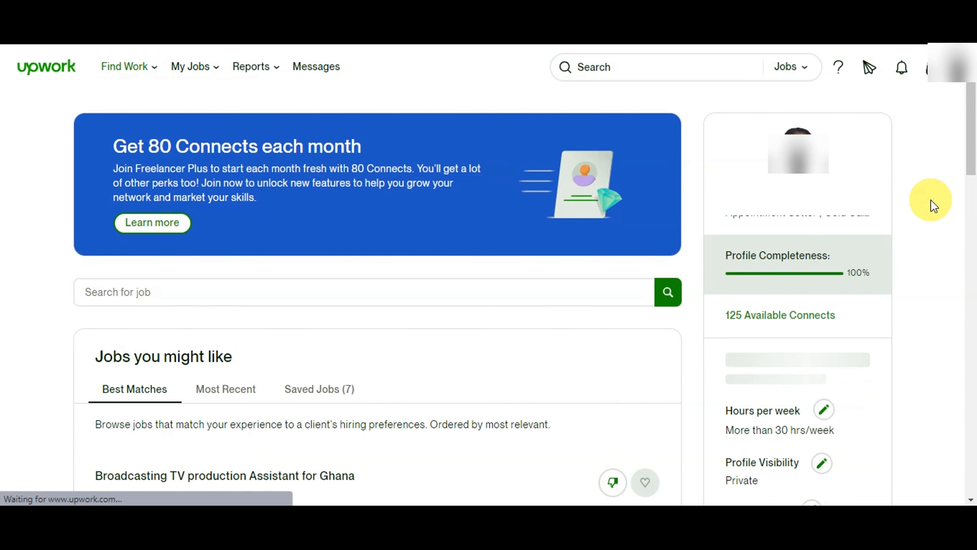
{"action": "scroll", "scroll_direction": "down", "scroll_amount": 3}
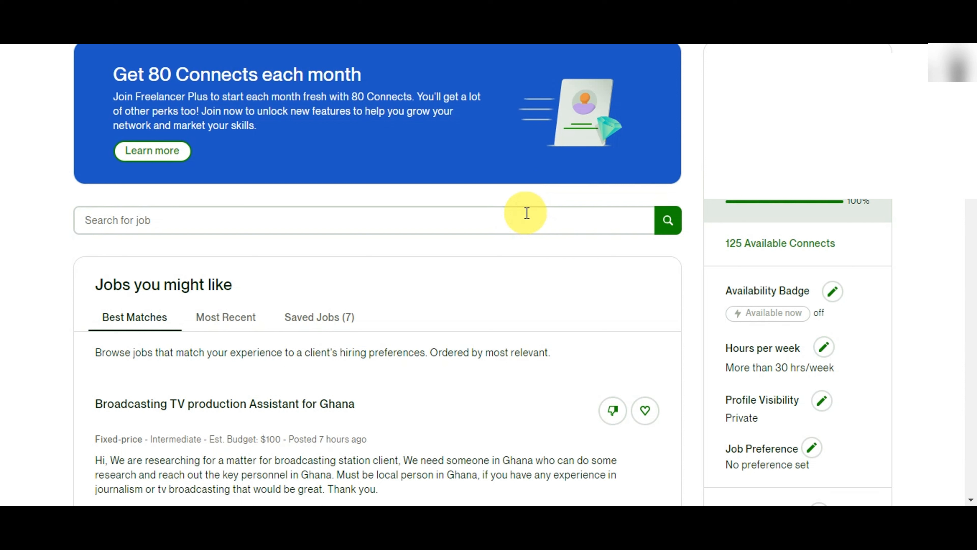
{"action": "type", "text": "video editing"}
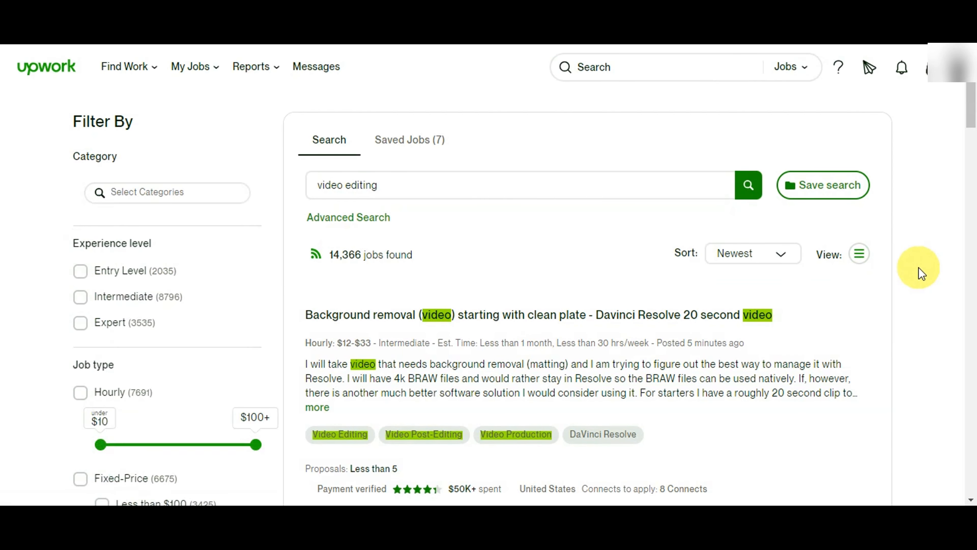
{"action": "mouse_move", "coordinate": [917, 242]}
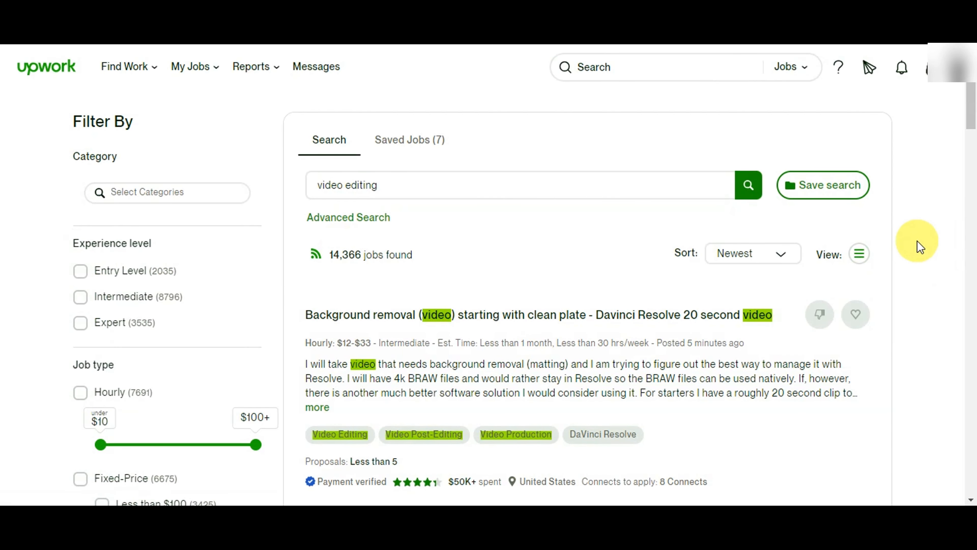
{"action": "scroll", "scroll_direction": "down", "scroll_amount": 3}
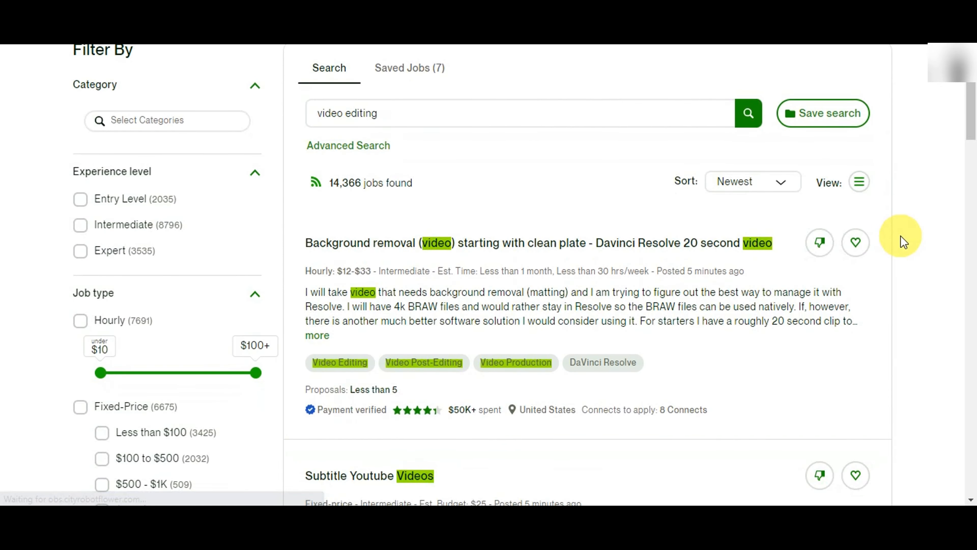
{"action": "scroll", "scroll_direction": "down", "scroll_amount": 3}
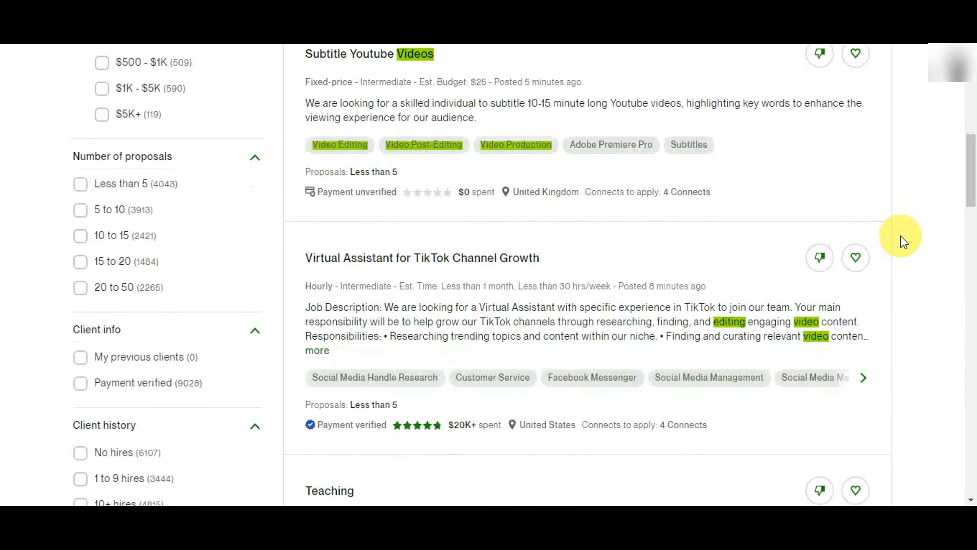
{"action": "scroll", "scroll_direction": "down", "scroll_amount": 3}
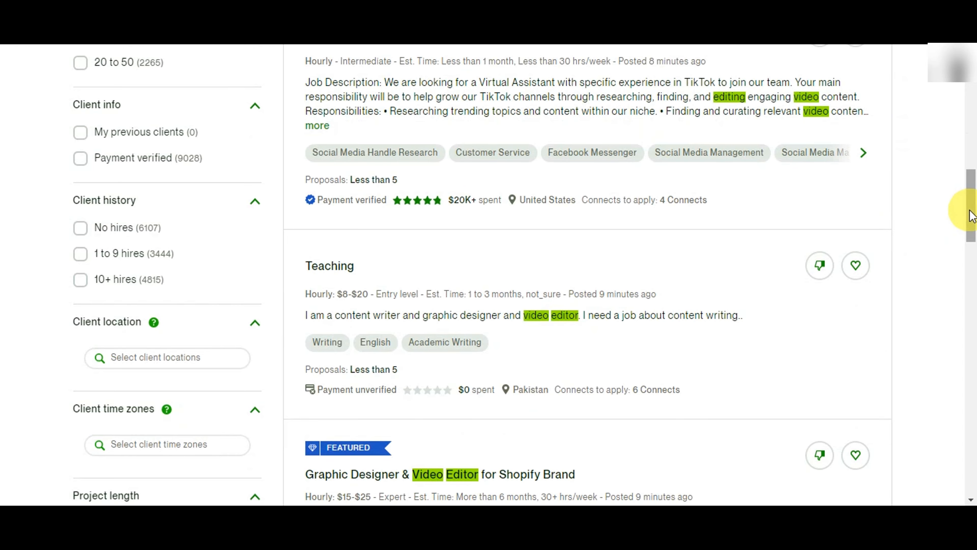
{"action": "scroll", "scroll_direction": "up", "scroll_amount": 3}
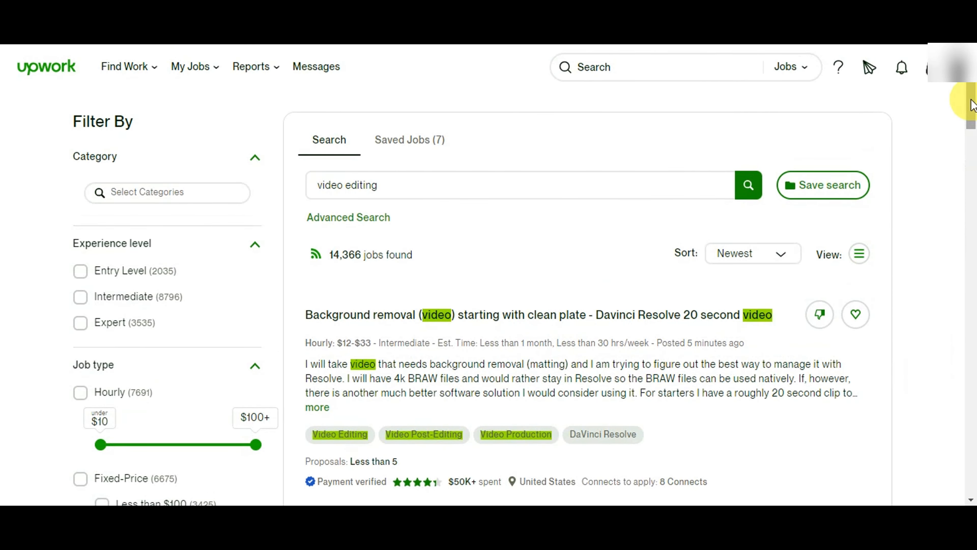
{"action": "mouse_move", "coordinate": [254, 272]}
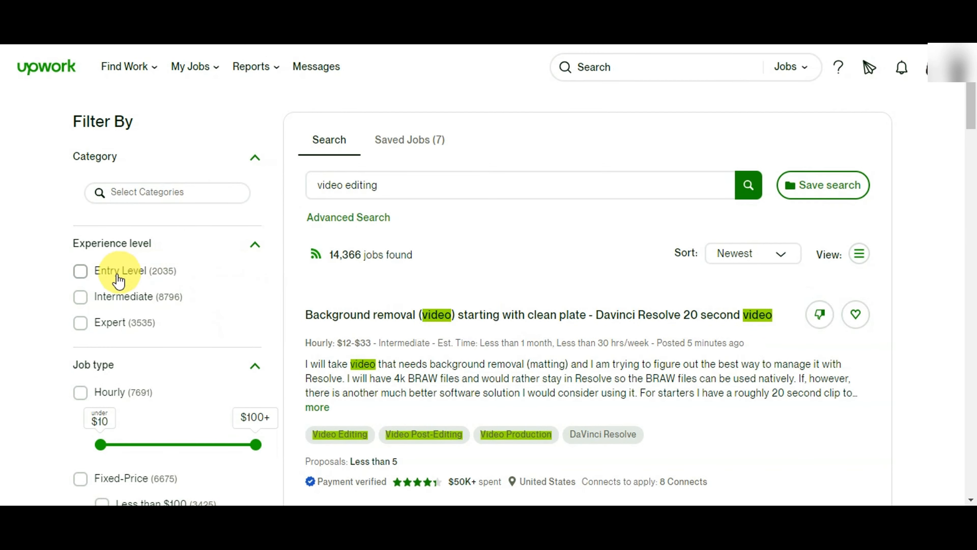
{"action": "left_click", "coordinate": [81, 271]}
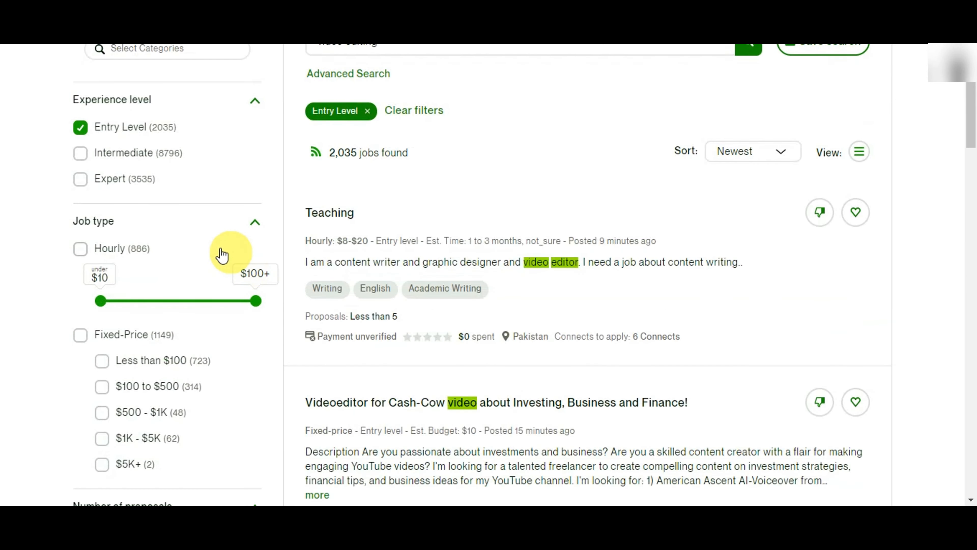
{"action": "mouse_move", "coordinate": [87, 248]}
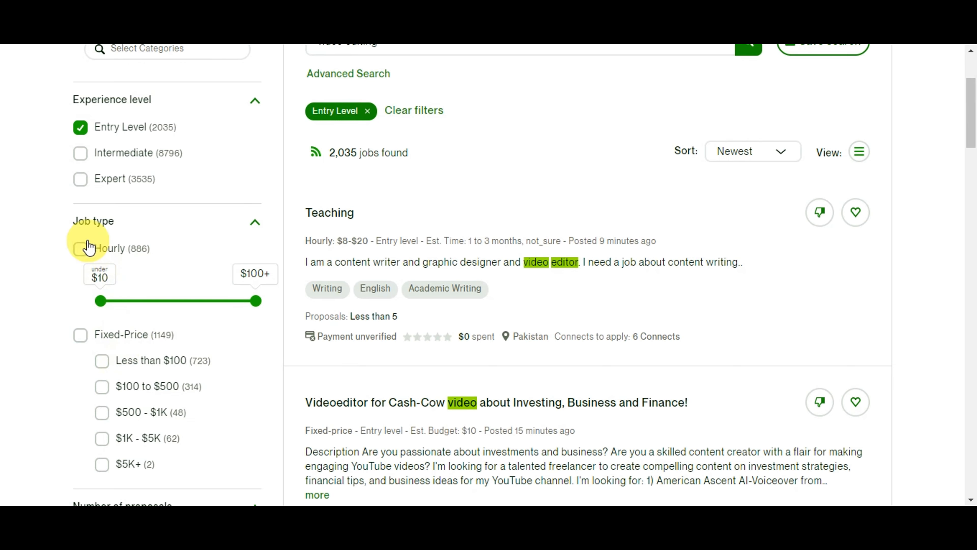
{"action": "left_click", "coordinate": [80, 248]}
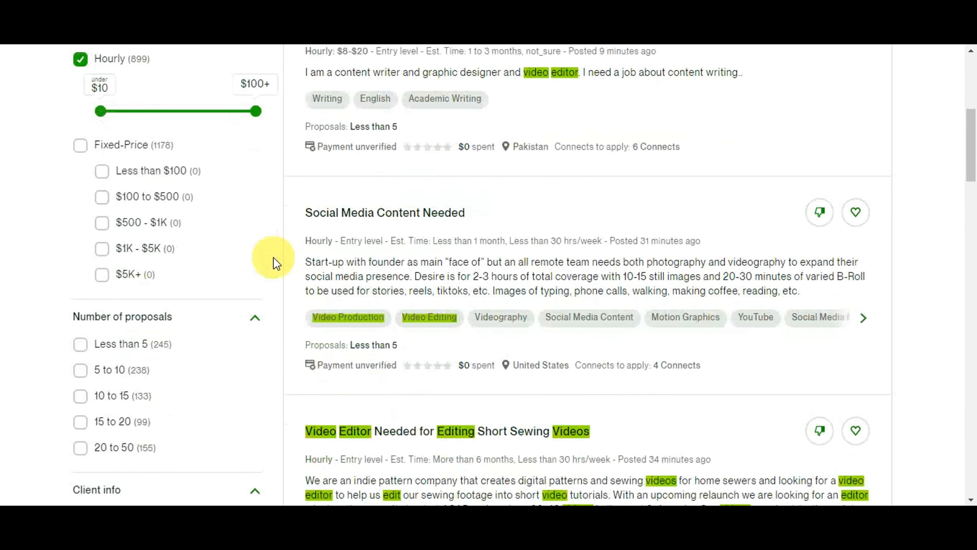
{"action": "scroll", "scroll_direction": "down", "scroll_amount": 3}
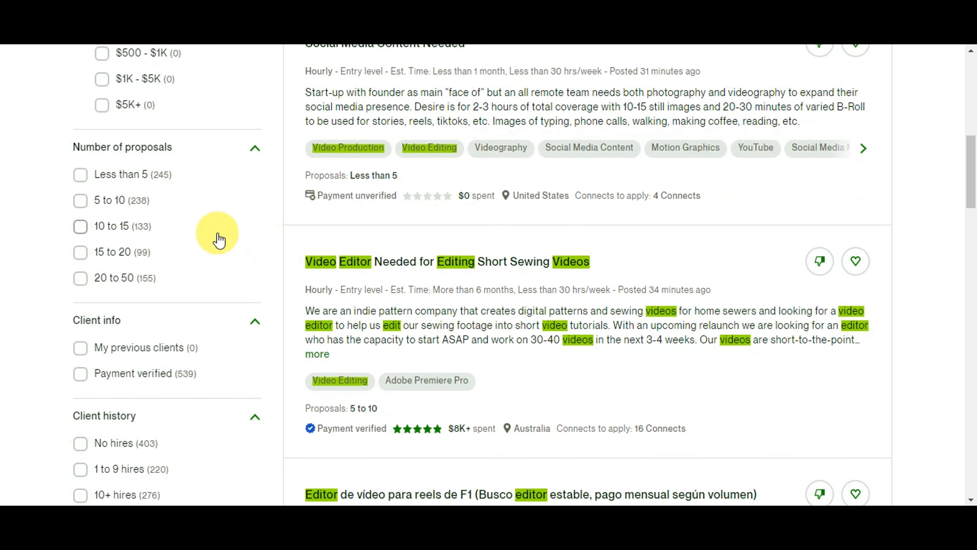
{"action": "scroll", "scroll_direction": "down", "scroll_amount": 3}
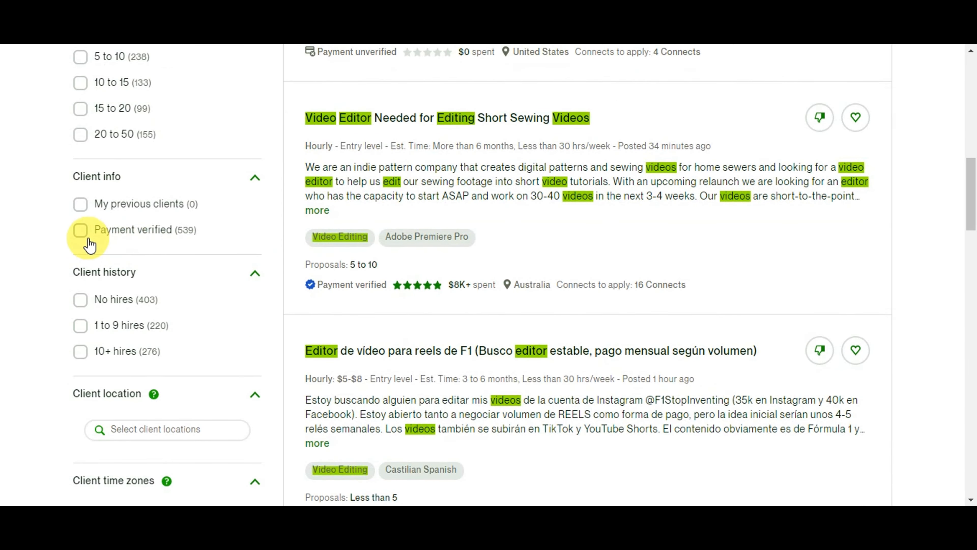
{"action": "left_click", "coordinate": [81, 229]}
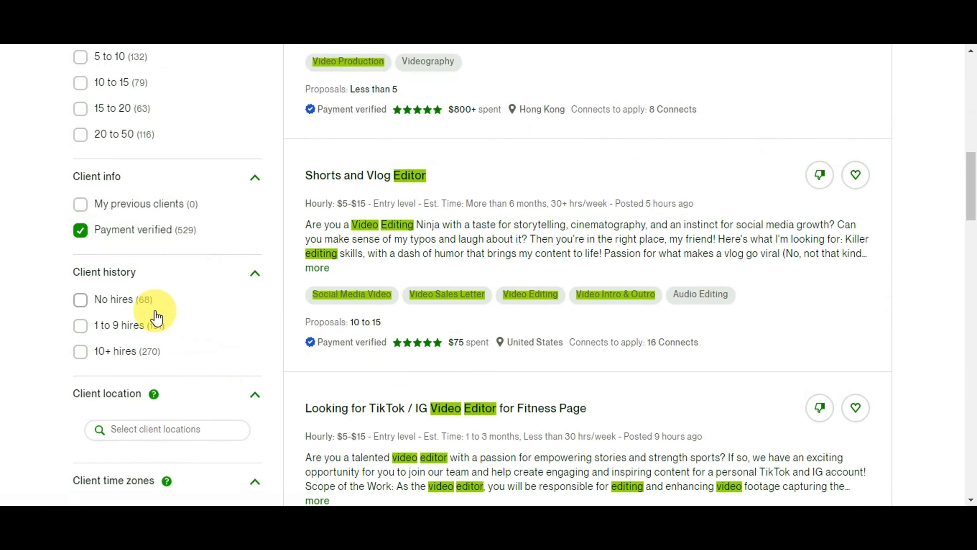
{"action": "scroll", "scroll_direction": "down", "scroll_amount": 3}
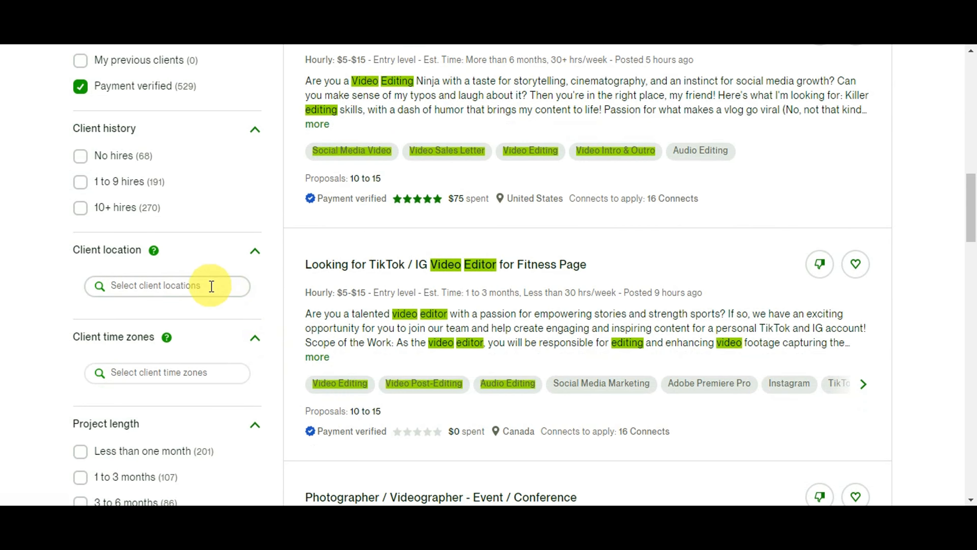
{"action": "scroll", "scroll_direction": "down", "scroll_amount": 3}
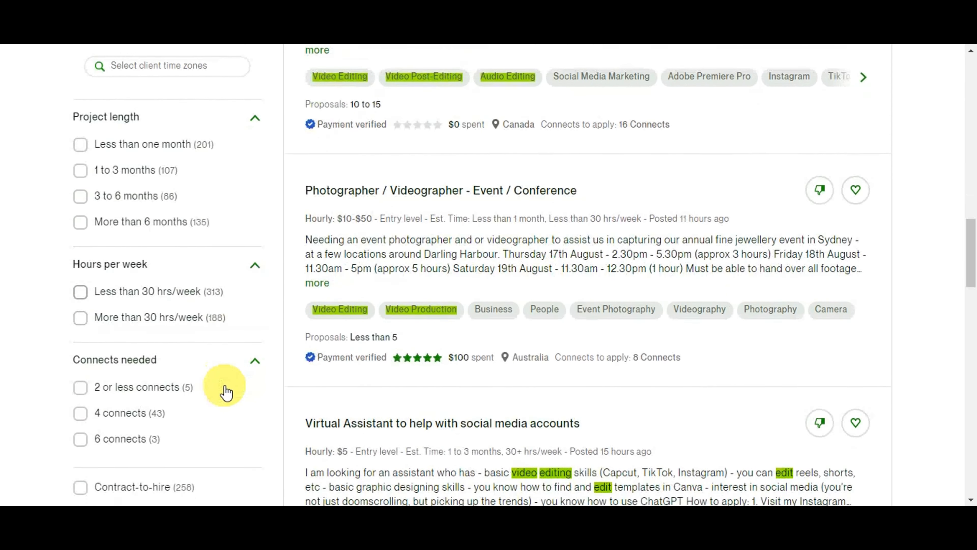
{"action": "scroll", "scroll_direction": "down", "scroll_amount": 3}
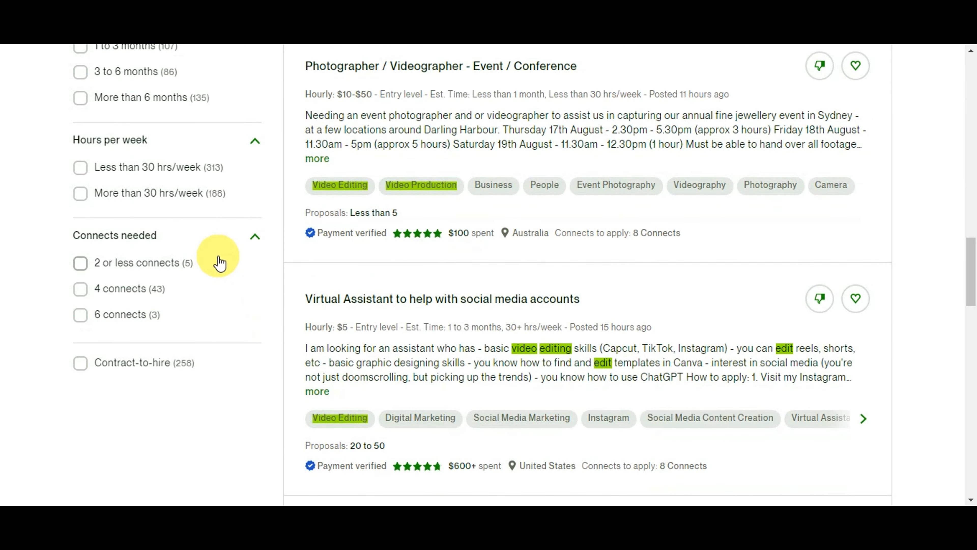
{"action": "scroll", "scroll_direction": "up", "scroll_amount": 3}
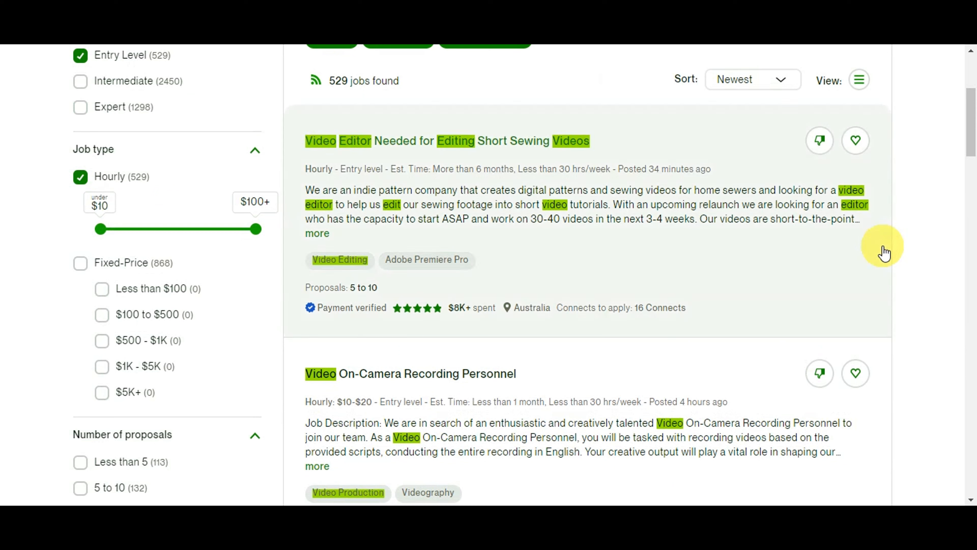
{"action": "scroll", "scroll_direction": "up", "scroll_amount": 3}
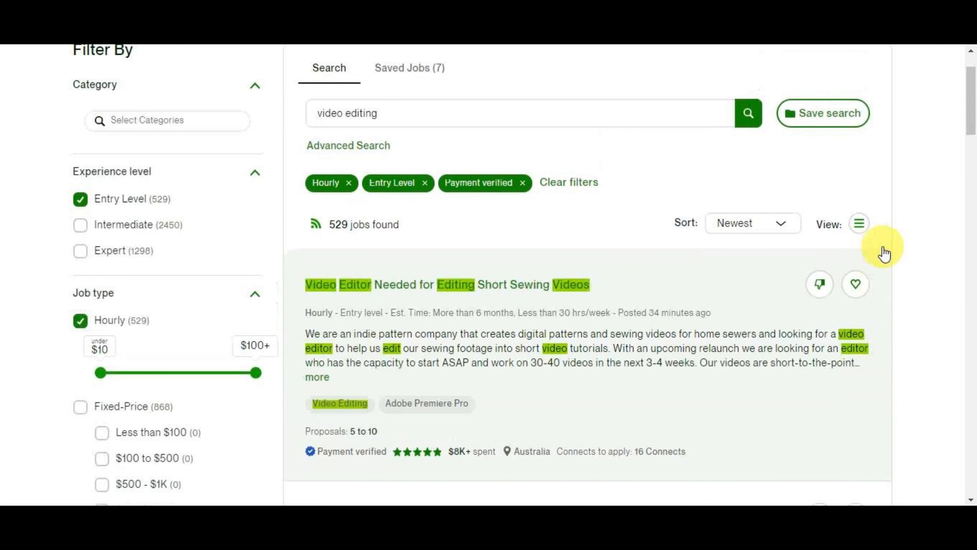
{"action": "scroll", "scroll_direction": "down", "scroll_amount": 3}
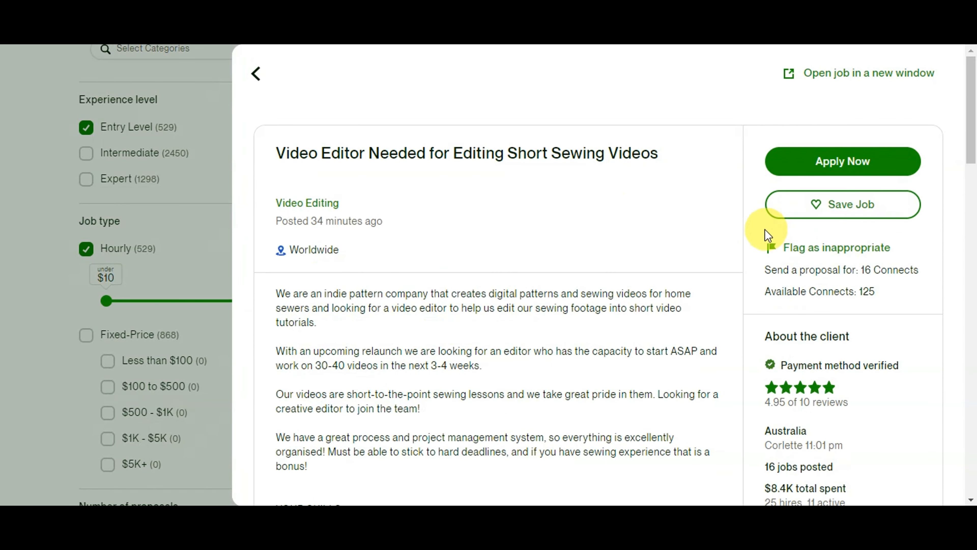
Step: Read through the sewing short-videos editor job details and start a proposal via Apply Now
{"action": "scroll", "scroll_direction": "down", "scroll_amount": 3}
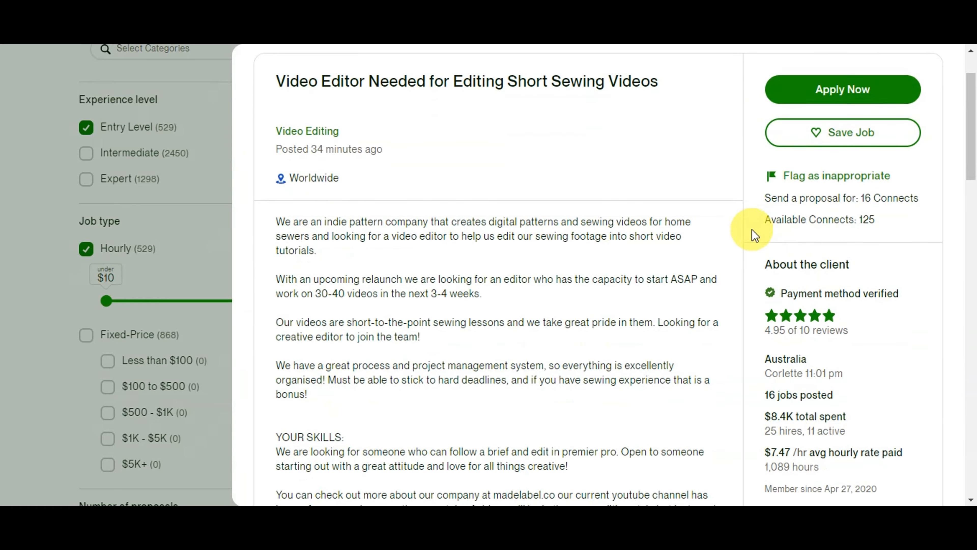
{"action": "scroll", "scroll_direction": "down", "scroll_amount": 3}
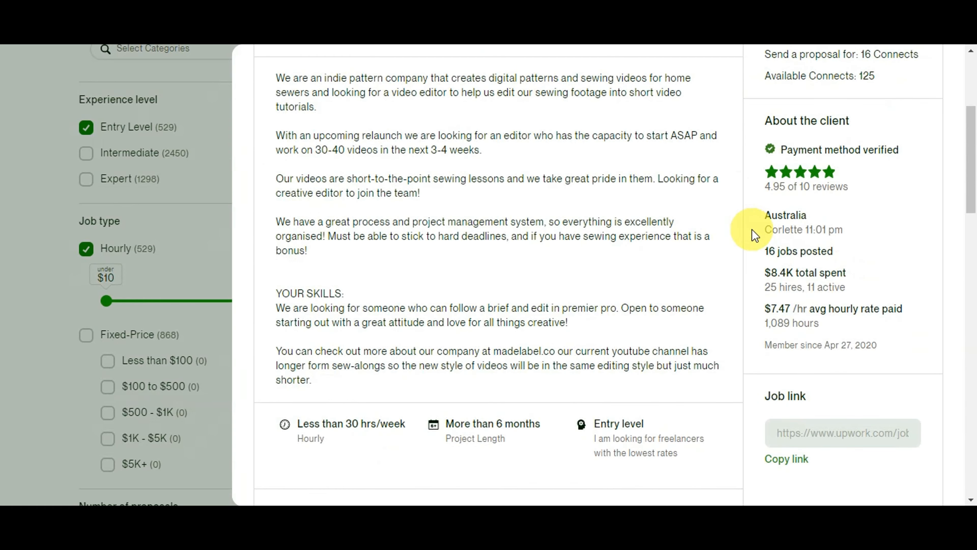
{"action": "scroll", "scroll_direction": "down", "scroll_amount": 3}
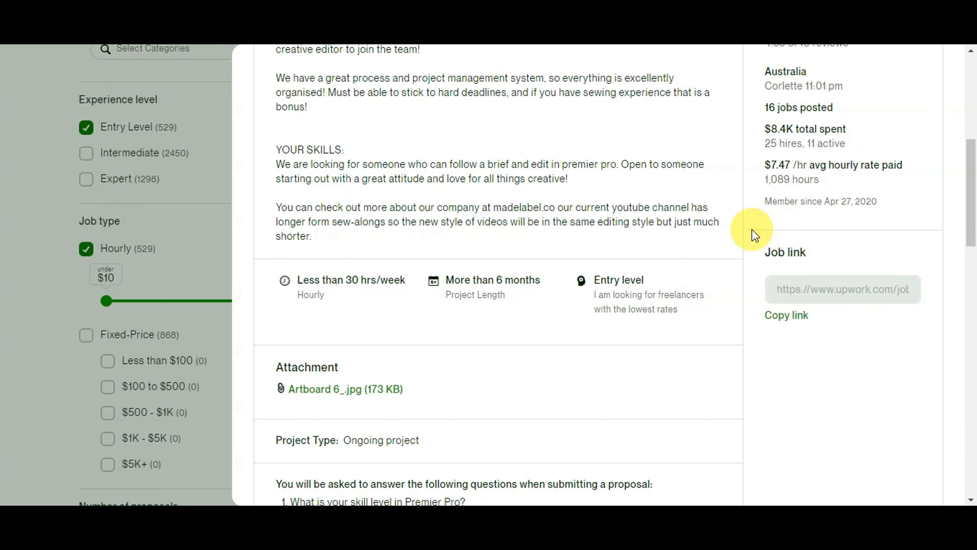
{"action": "scroll", "scroll_direction": "down", "scroll_amount": 3}
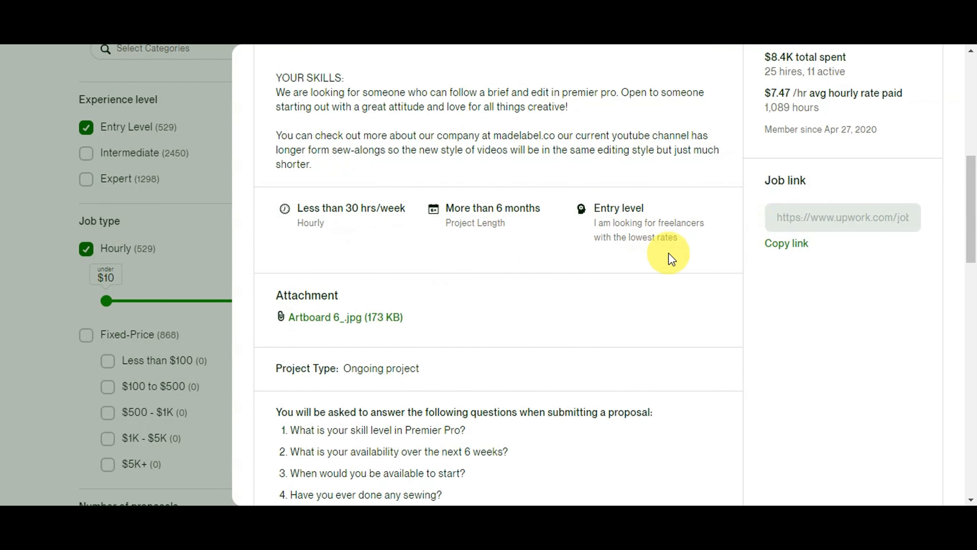
{"action": "scroll", "scroll_direction": "down", "scroll_amount": 3}
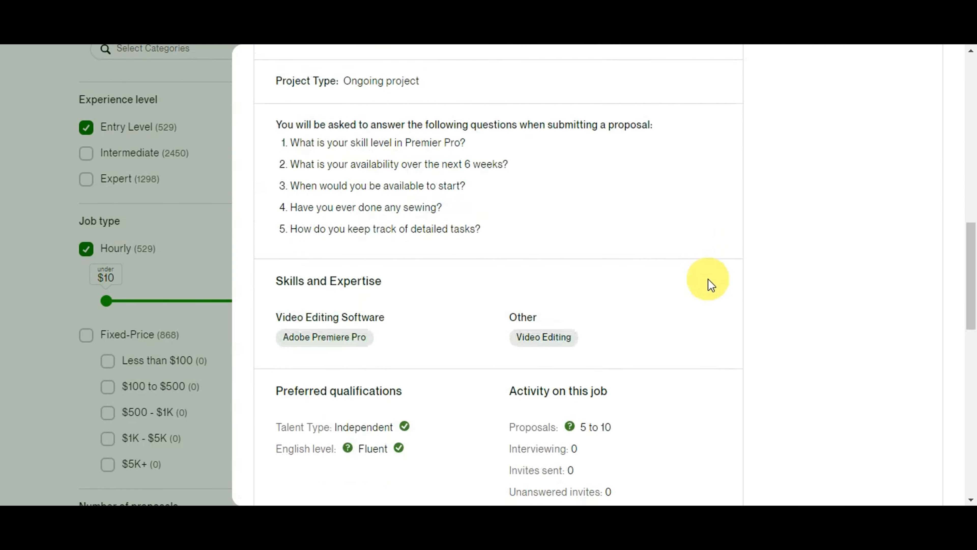
{"action": "scroll", "scroll_direction": "down", "scroll_amount": 3}
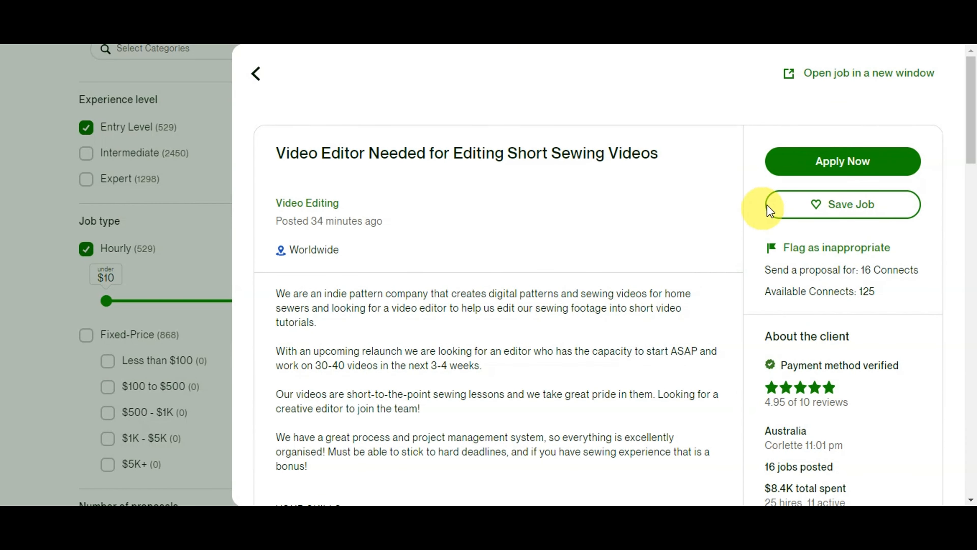
{"action": "left_click", "coordinate": [842, 161]}
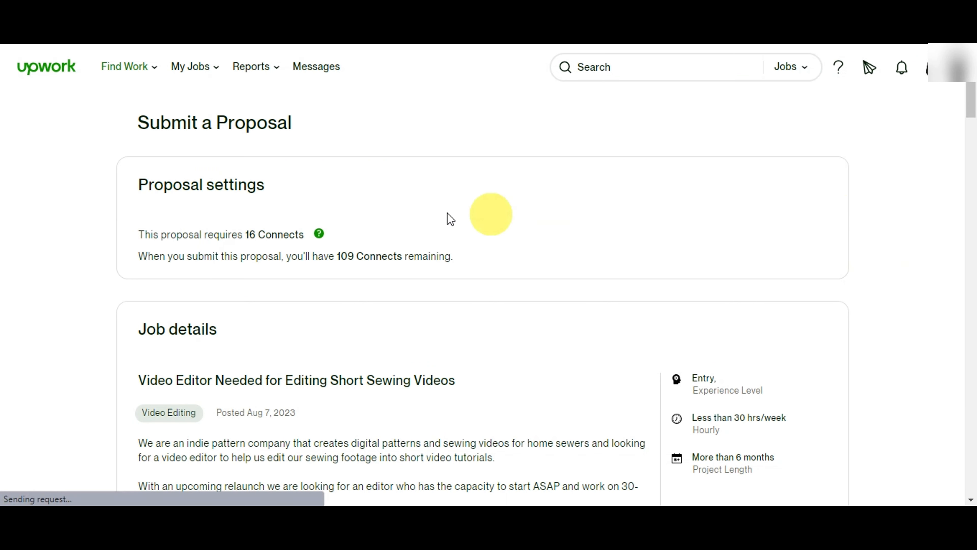
{"action": "mouse_move", "coordinate": [318, 234]}
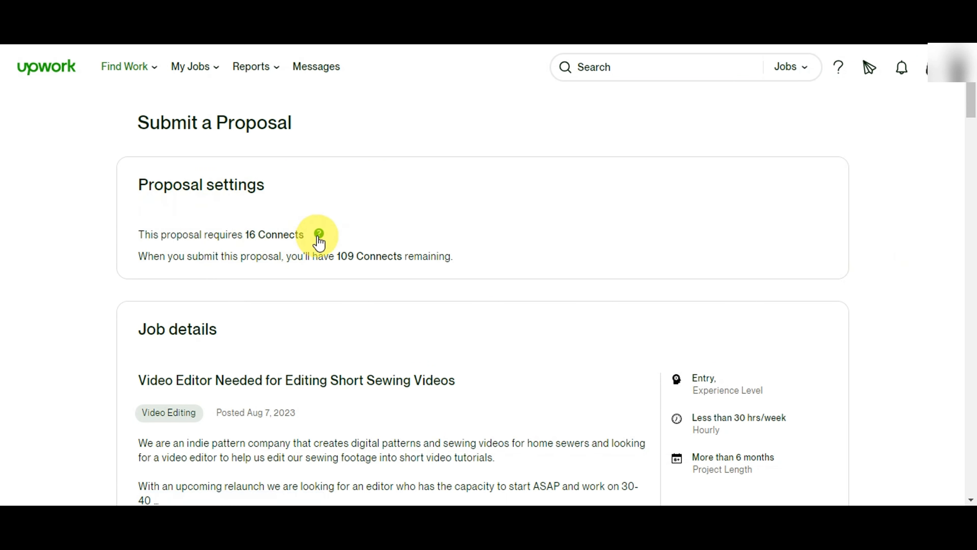
{"action": "left_click", "coordinate": [319, 234]}
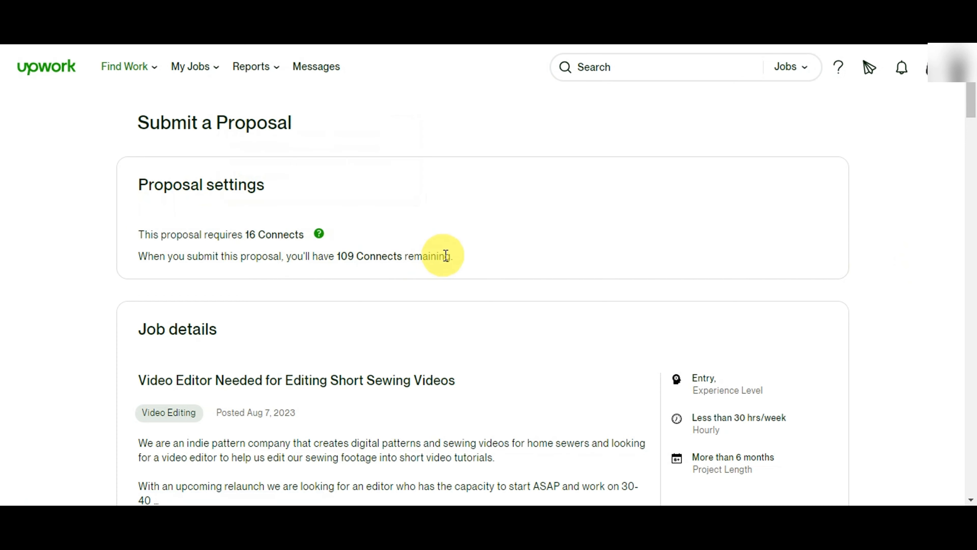
{"action": "mouse_move", "coordinate": [839, 282]}
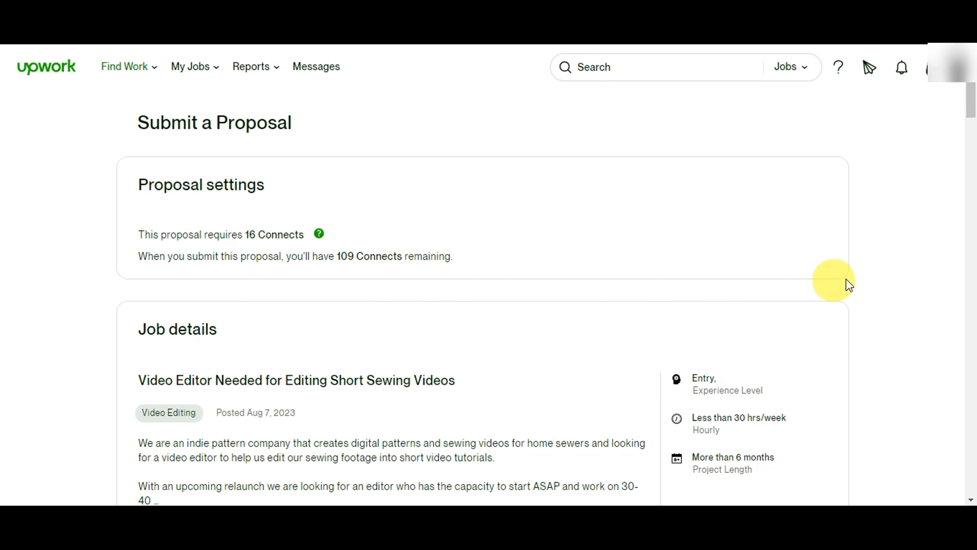
{"action": "scroll", "scroll_direction": "down", "scroll_amount": 3}
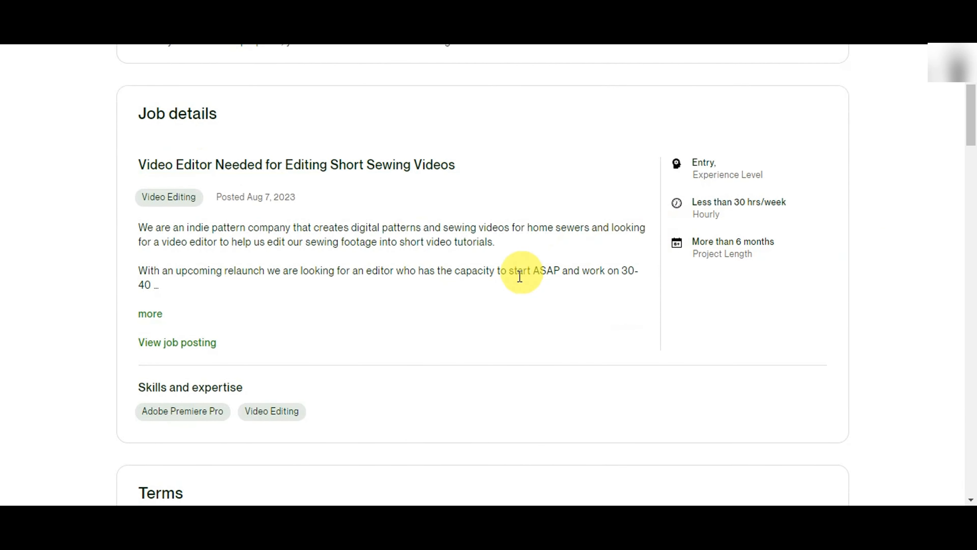
{"action": "mouse_move", "coordinate": [669, 339]}
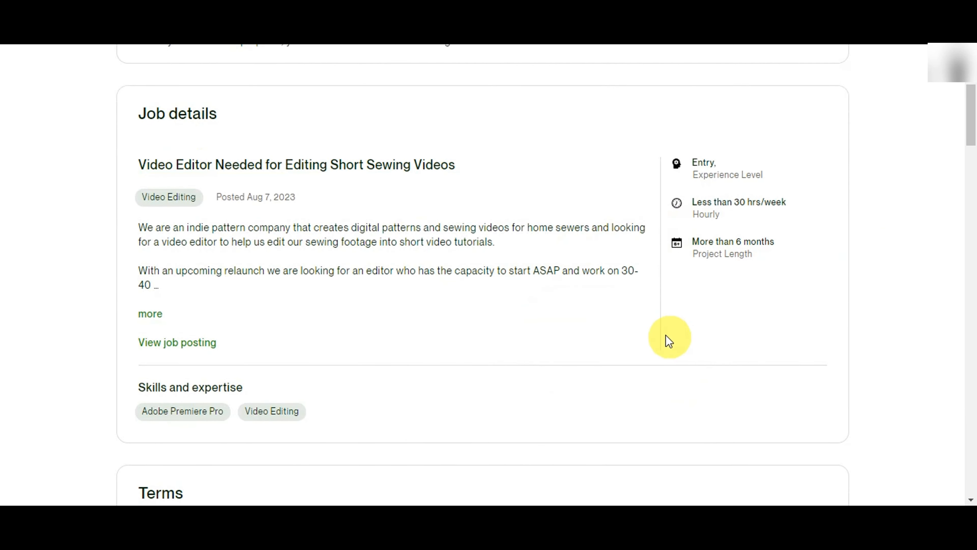
{"action": "mouse_move", "coordinate": [904, 308]}
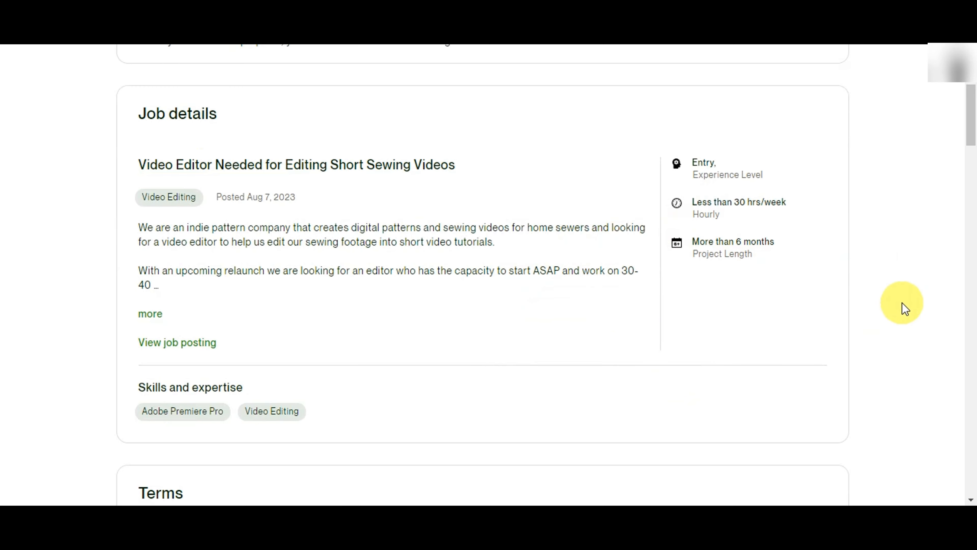
{"action": "scroll", "scroll_direction": "down", "scroll_amount": 3}
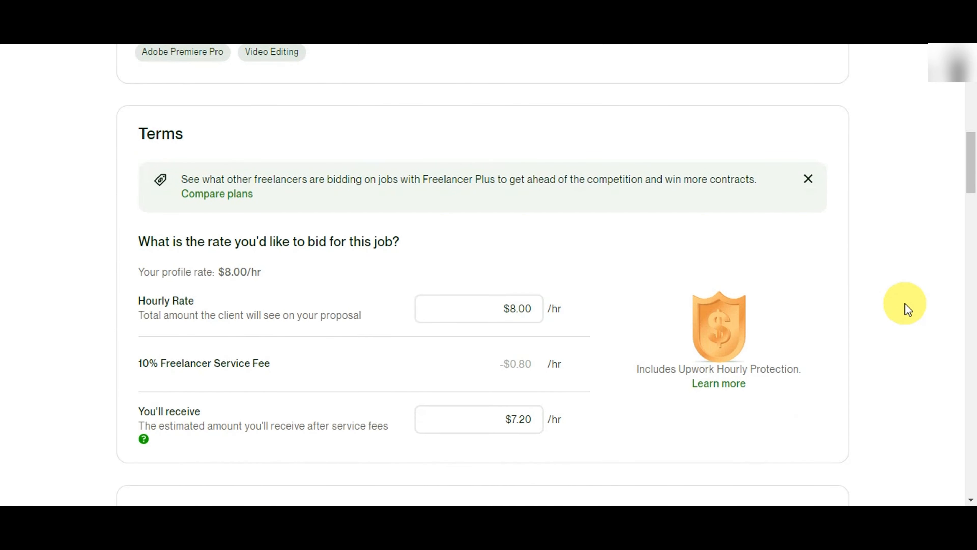
{"action": "scroll", "scroll_direction": "down", "scroll_amount": 3}
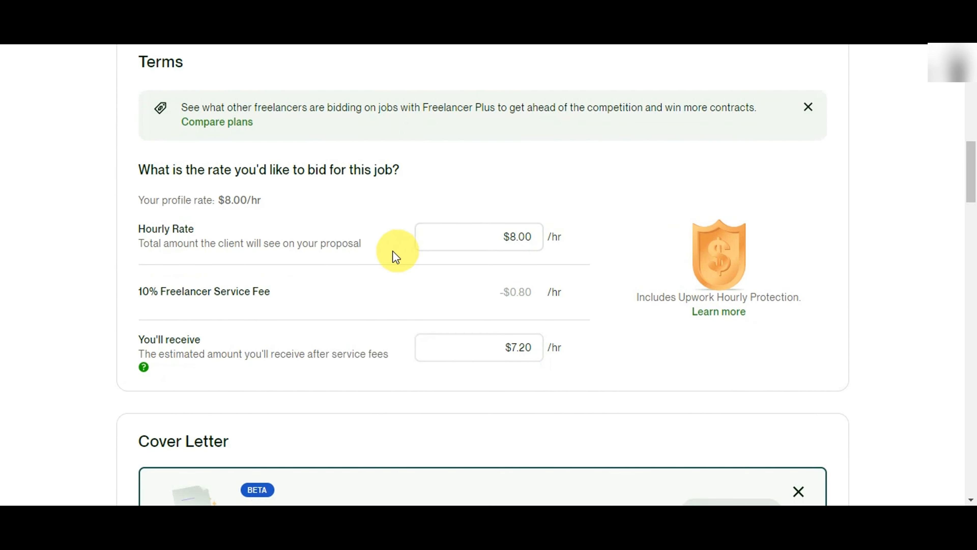
{"action": "mouse_move", "coordinate": [561, 253]}
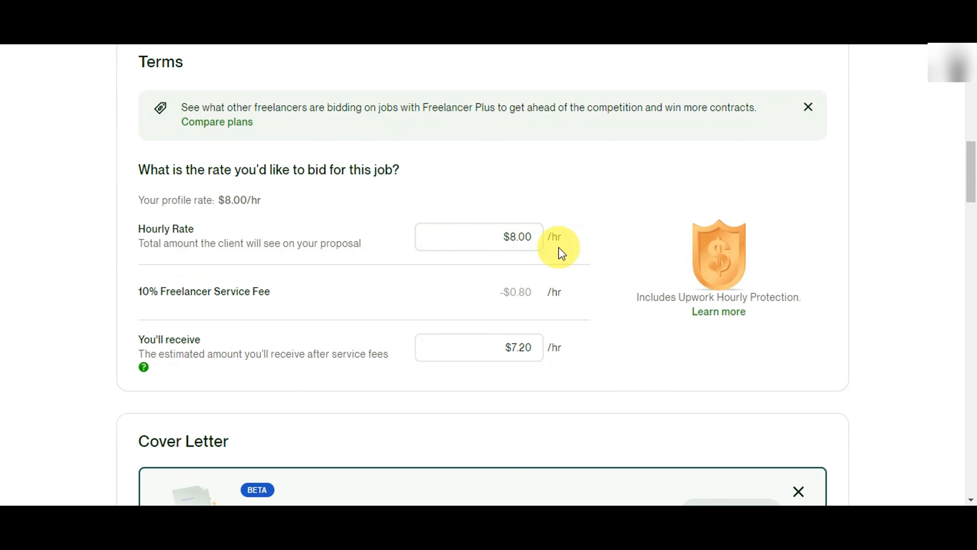
{"action": "mouse_move", "coordinate": [377, 360]}
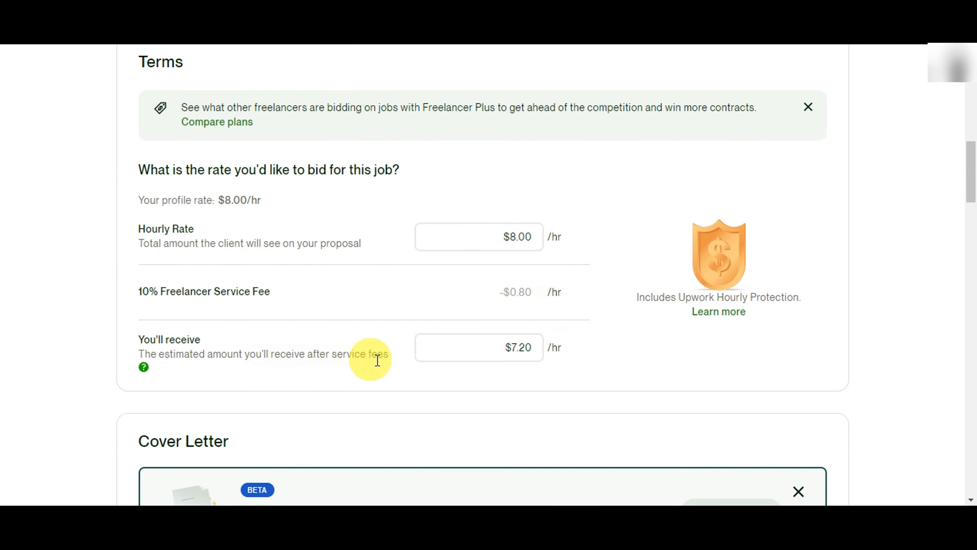
{"action": "scroll", "scroll_direction": "down", "scroll_amount": 3}
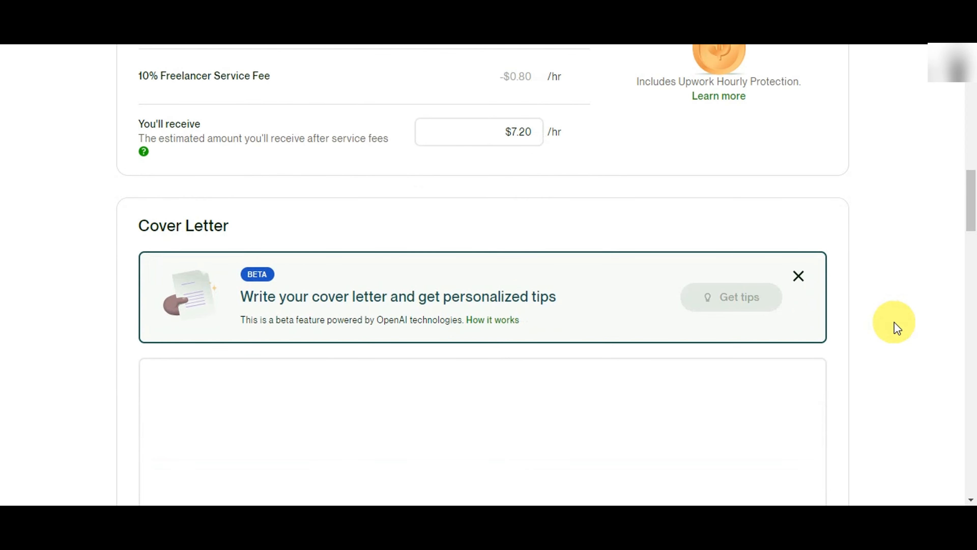
{"action": "scroll", "scroll_direction": "down", "scroll_amount": 3}
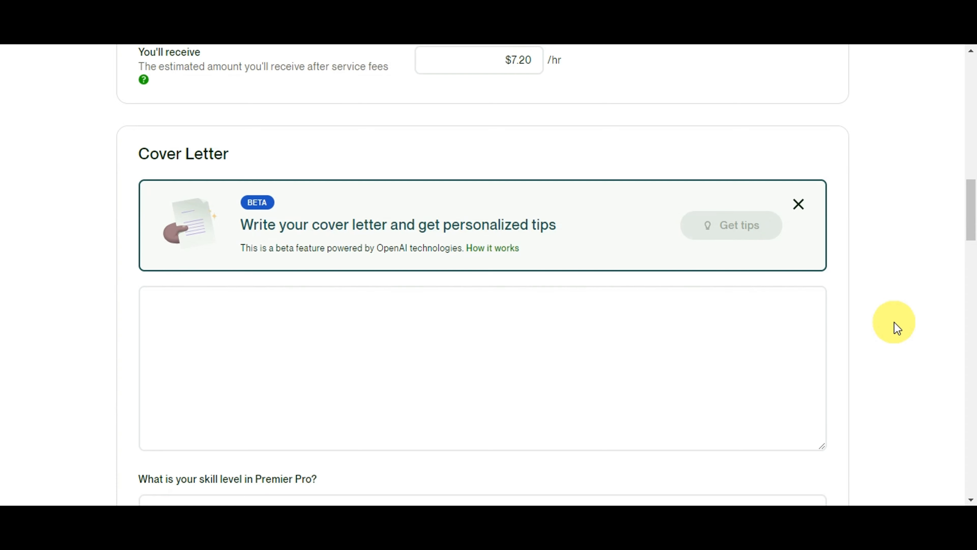
{"action": "mouse_move", "coordinate": [742, 314]}
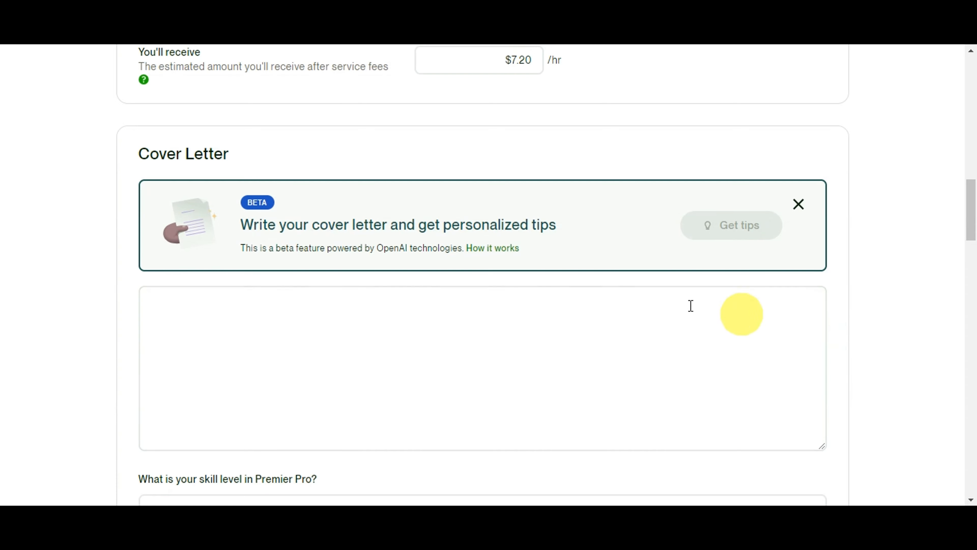
Step: Dismiss the AI cover letter tips banner above the empty Cover Letter box
{"action": "scroll", "scroll_direction": "down", "scroll_amount": 3}
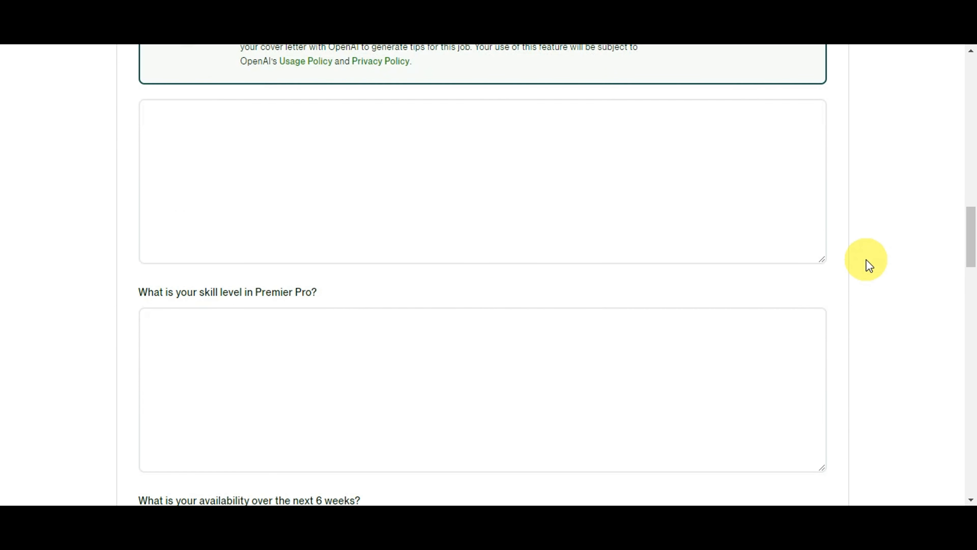
{"action": "scroll", "scroll_direction": "up", "scroll_amount": 3}
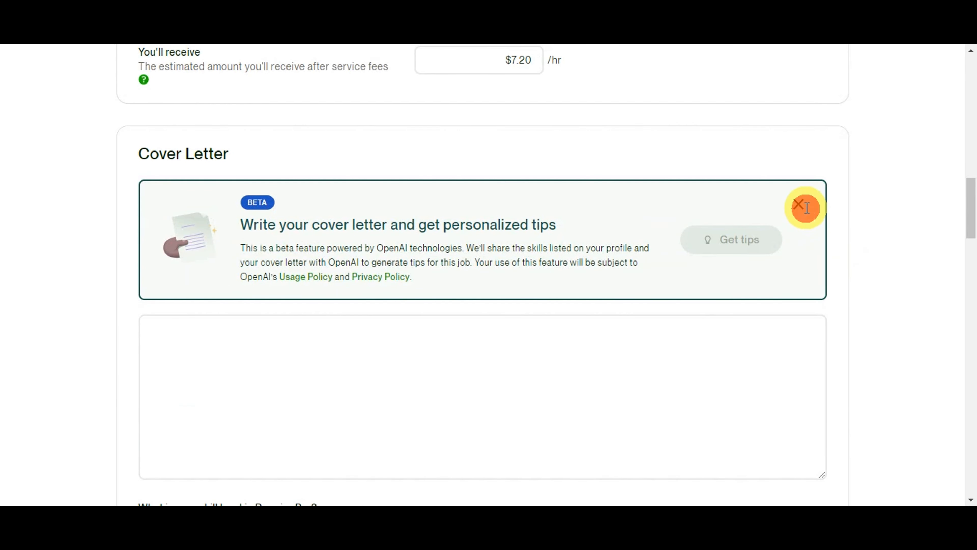
{"action": "left_click", "coordinate": [804, 206]}
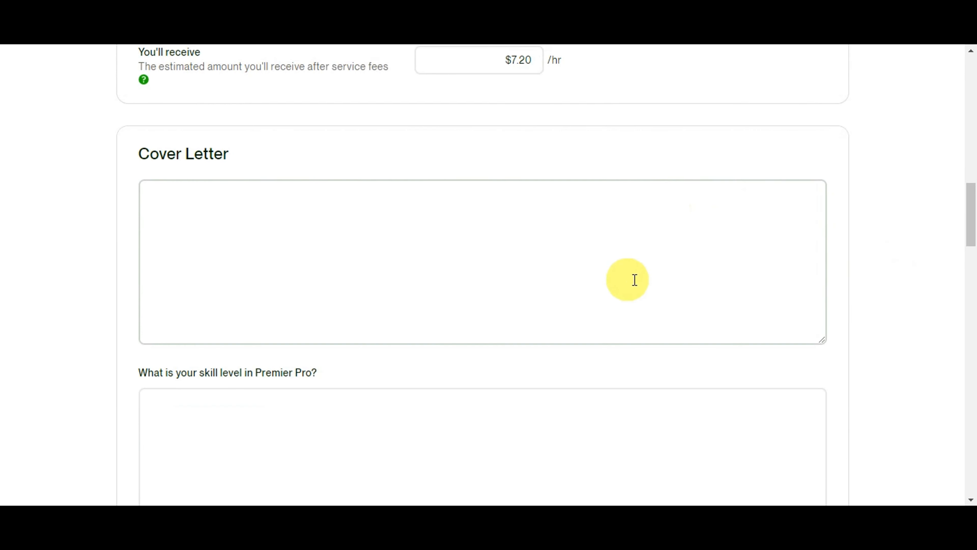
{"action": "mouse_move", "coordinate": [752, 253]}
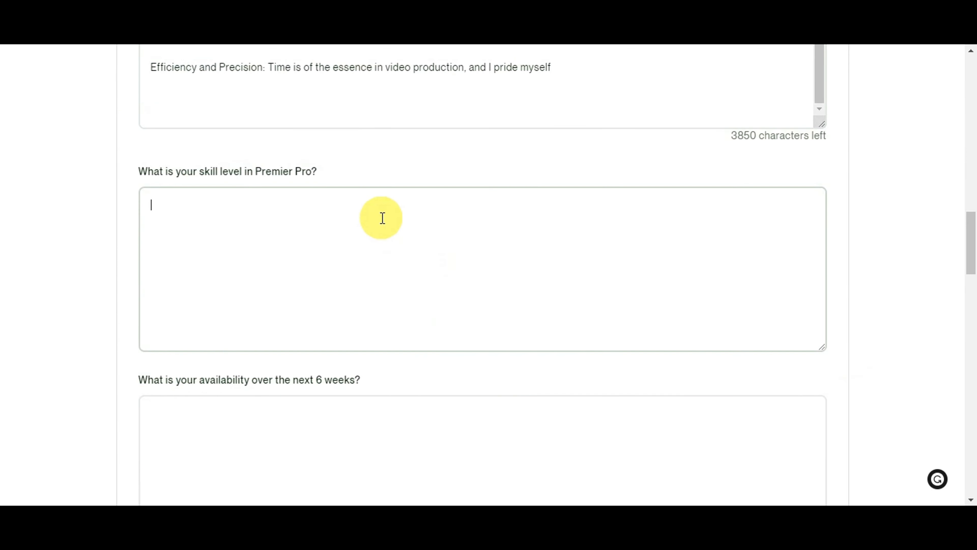
{"action": "scroll", "scroll_direction": "down", "scroll_amount": 3}
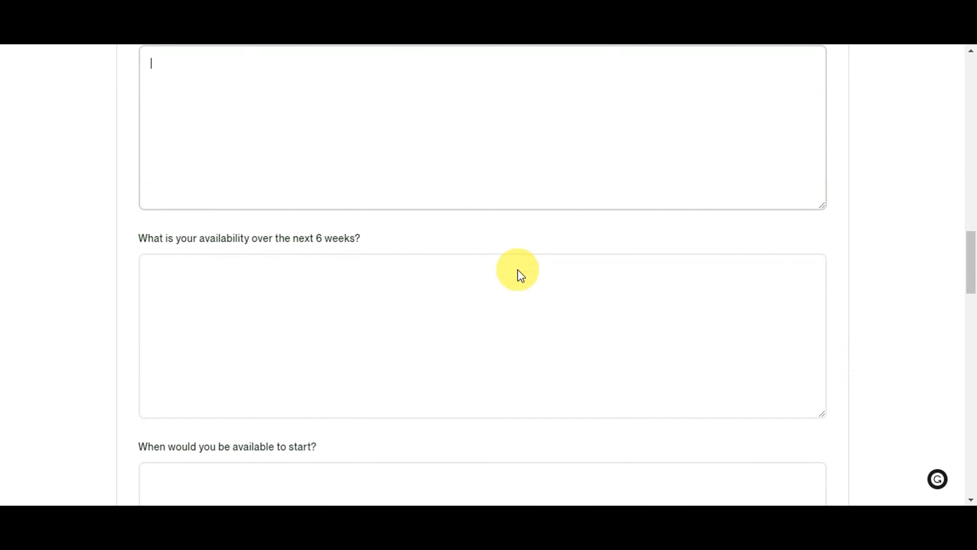
{"action": "scroll", "scroll_direction": "down", "scroll_amount": 3}
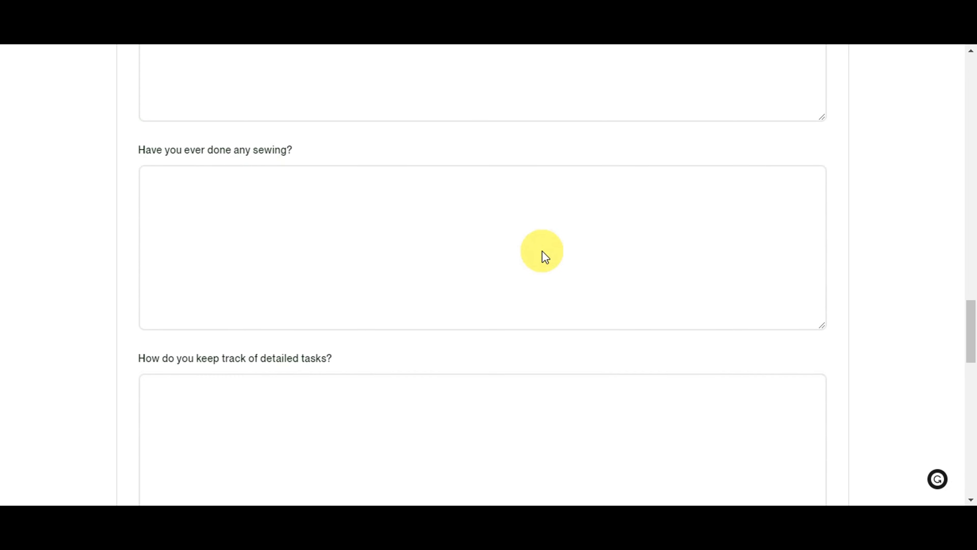
{"action": "scroll", "scroll_direction": "down", "scroll_amount": 3}
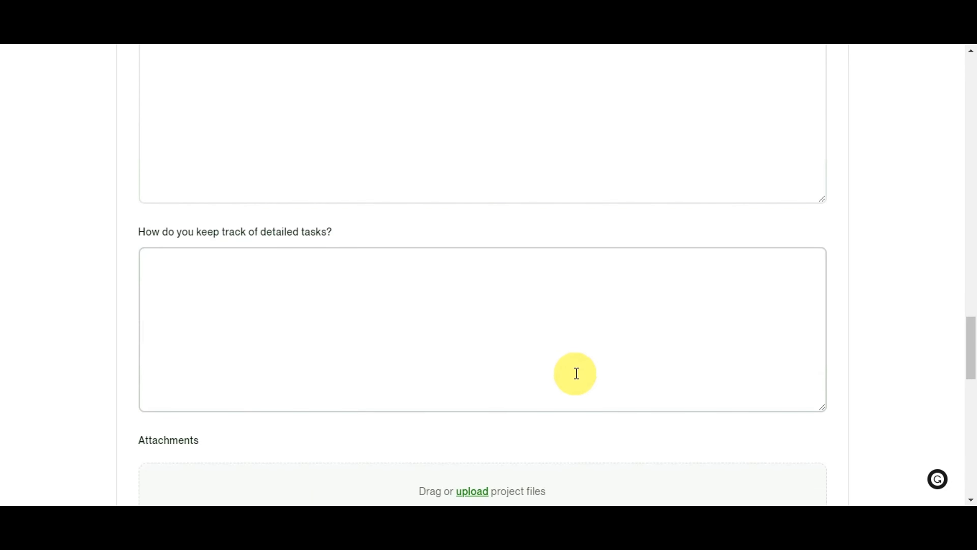
{"action": "scroll", "scroll_direction": "down", "scroll_amount": 3}
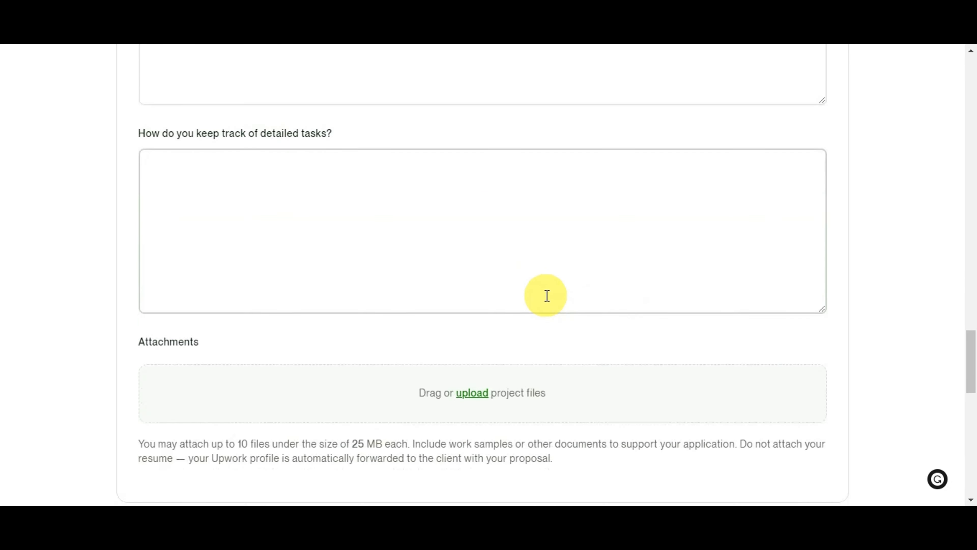
{"action": "scroll", "scroll_direction": "down", "scroll_amount": 3}
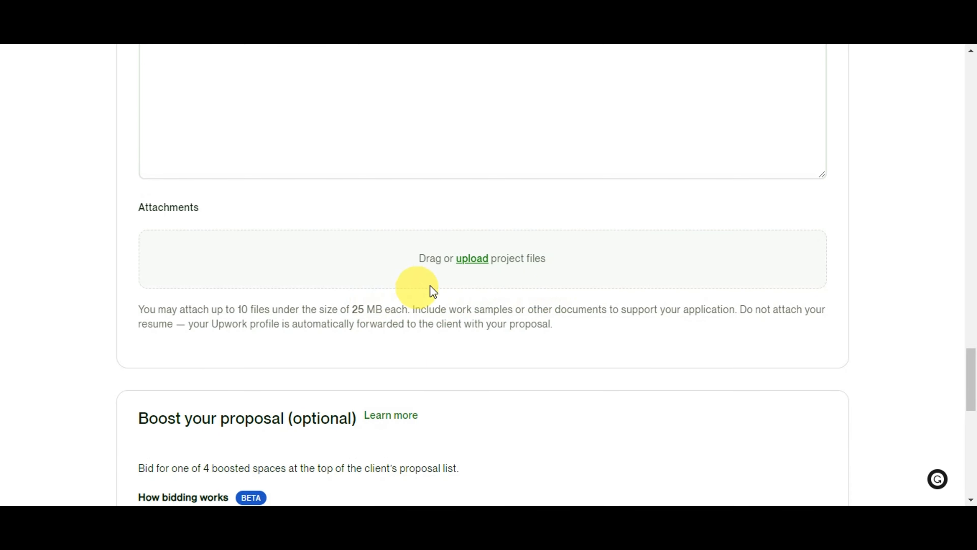
{"action": "mouse_move", "coordinate": [685, 266]}
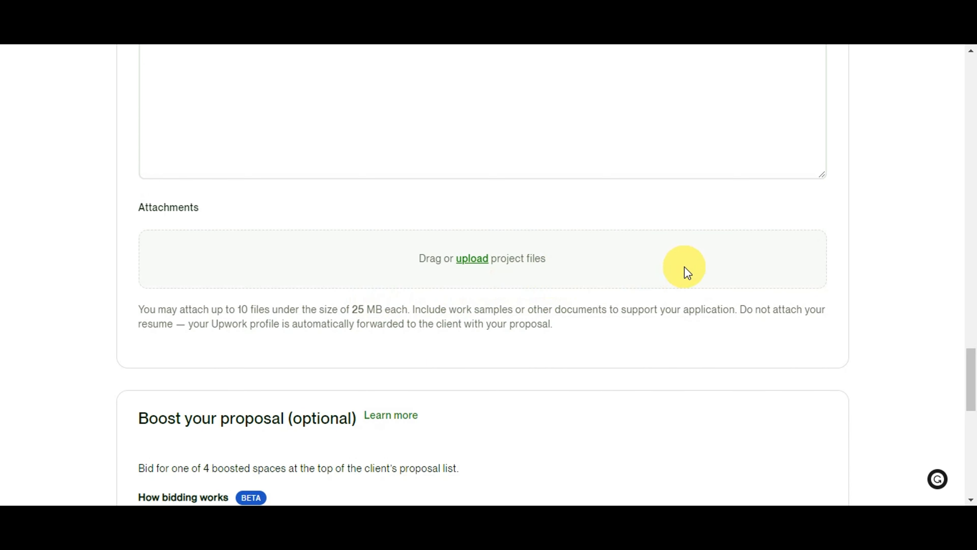
{"action": "mouse_move", "coordinate": [215, 349]}
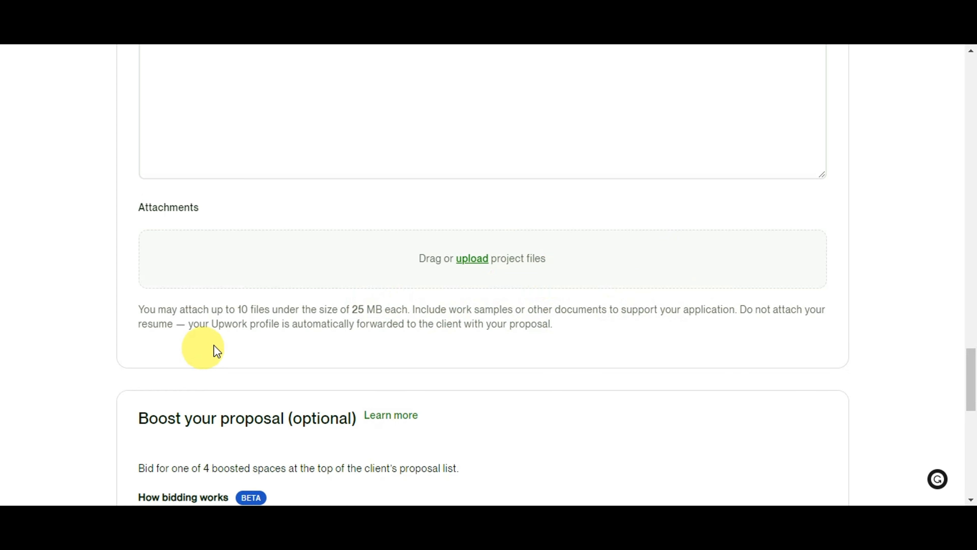
{"action": "mouse_move", "coordinate": [502, 346]}
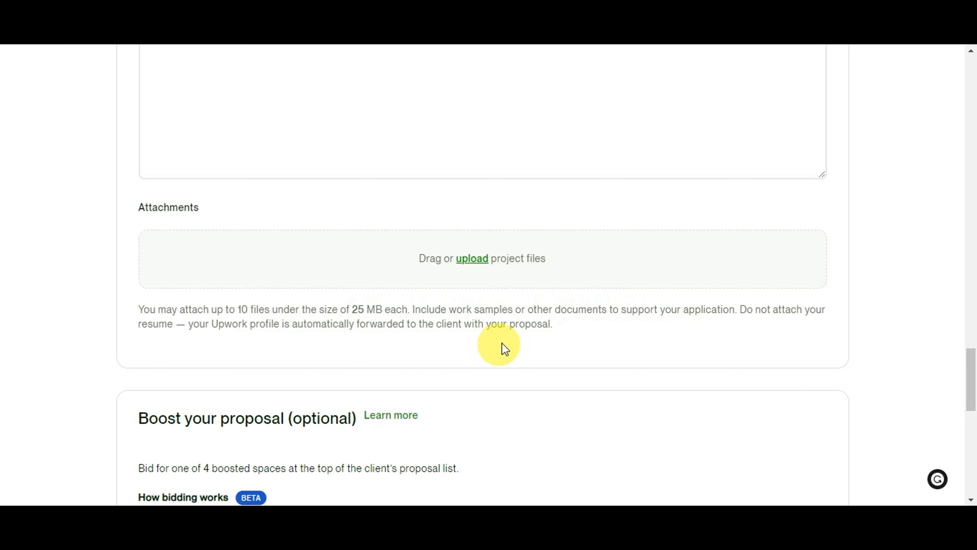
{"action": "scroll", "scroll_direction": "down", "scroll_amount": 3}
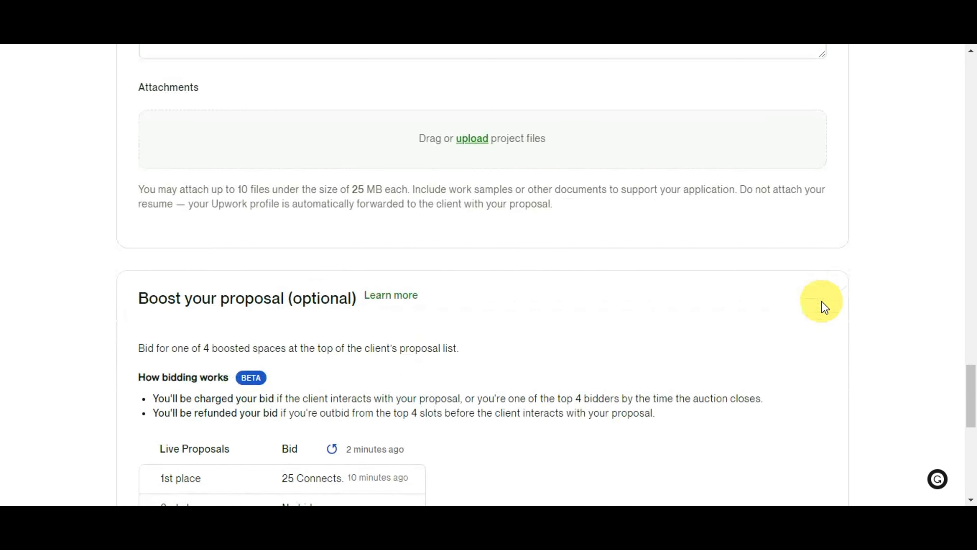
{"action": "scroll", "scroll_direction": "down", "scroll_amount": 3}
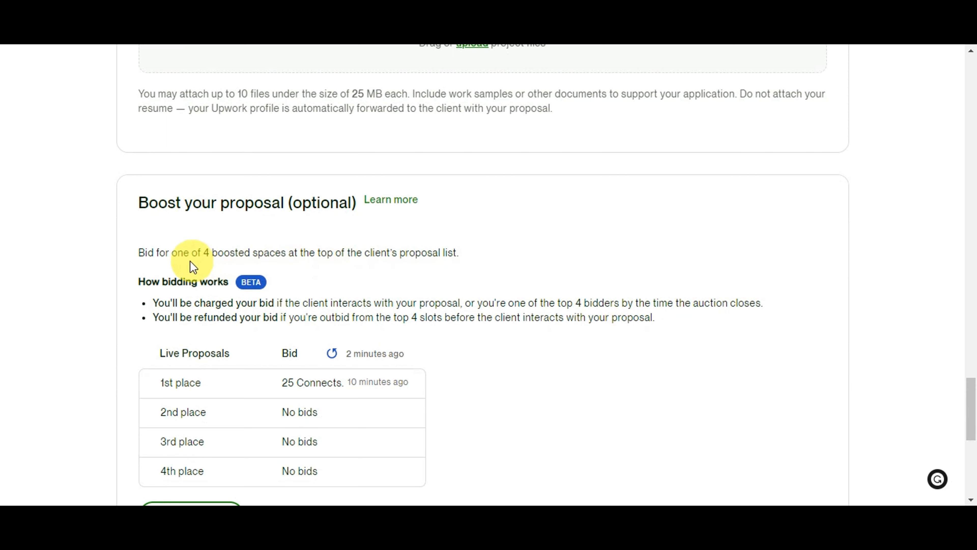
{"action": "mouse_move", "coordinate": [391, 199]}
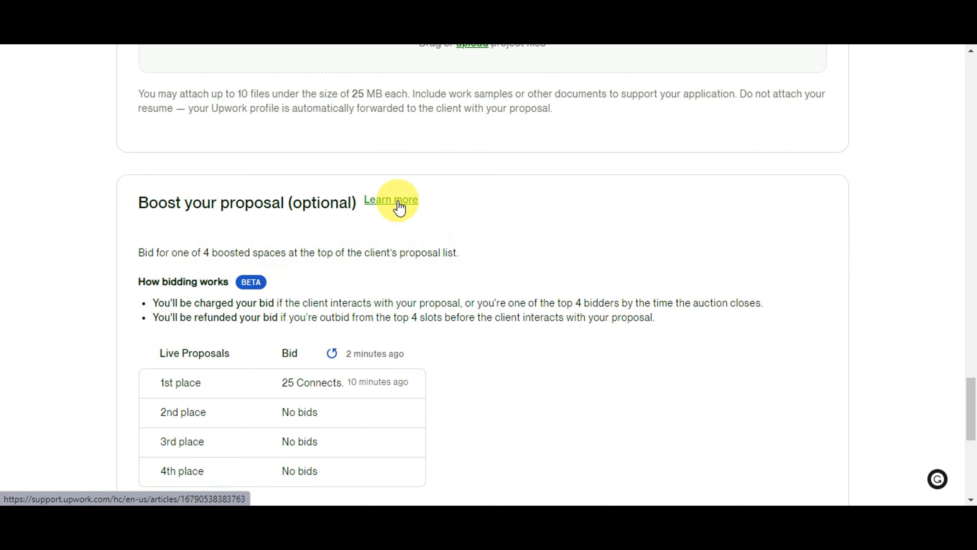
{"action": "mouse_move", "coordinate": [615, 299]}
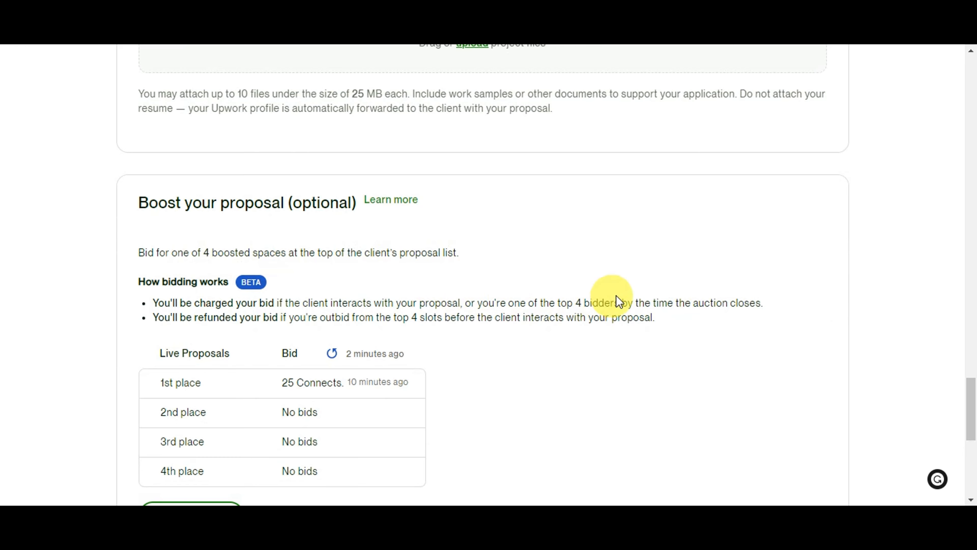
{"action": "mouse_move", "coordinate": [389, 199]}
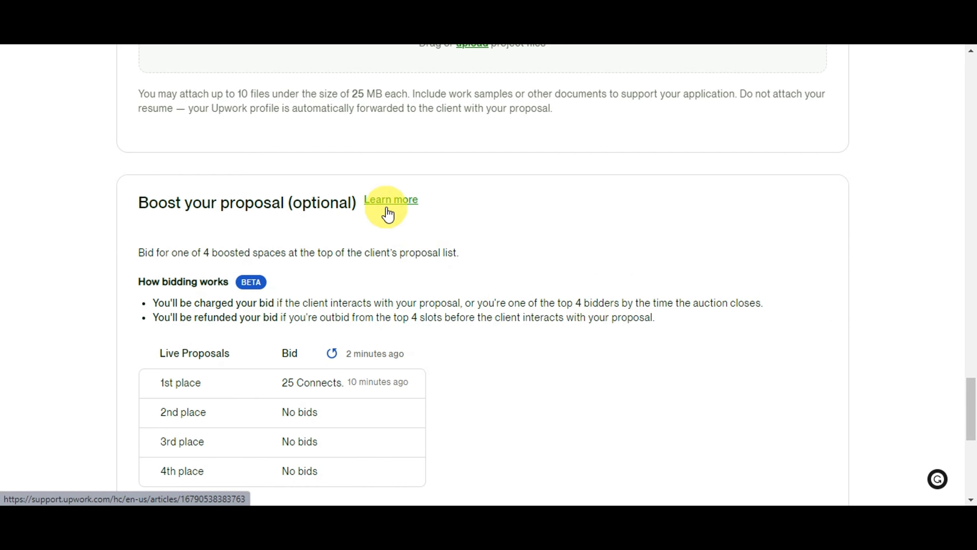
{"action": "left_click", "coordinate": [391, 200]}
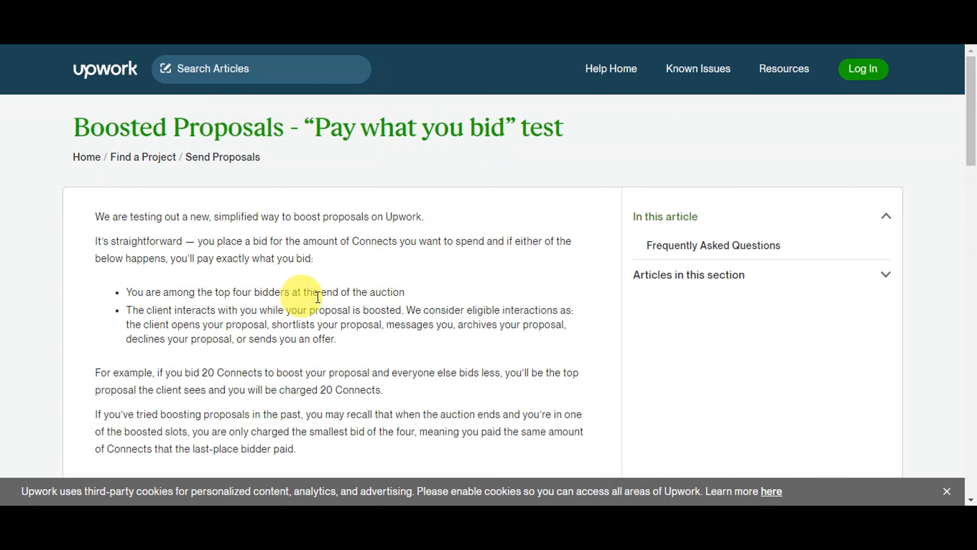
{"action": "mouse_move", "coordinate": [600, 347]}
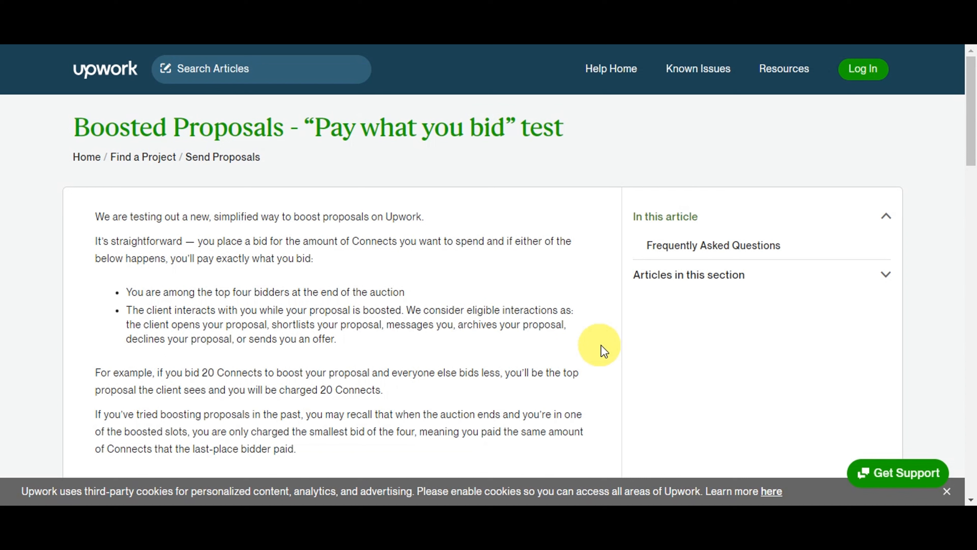
{"action": "mouse_move", "coordinate": [595, 366]}
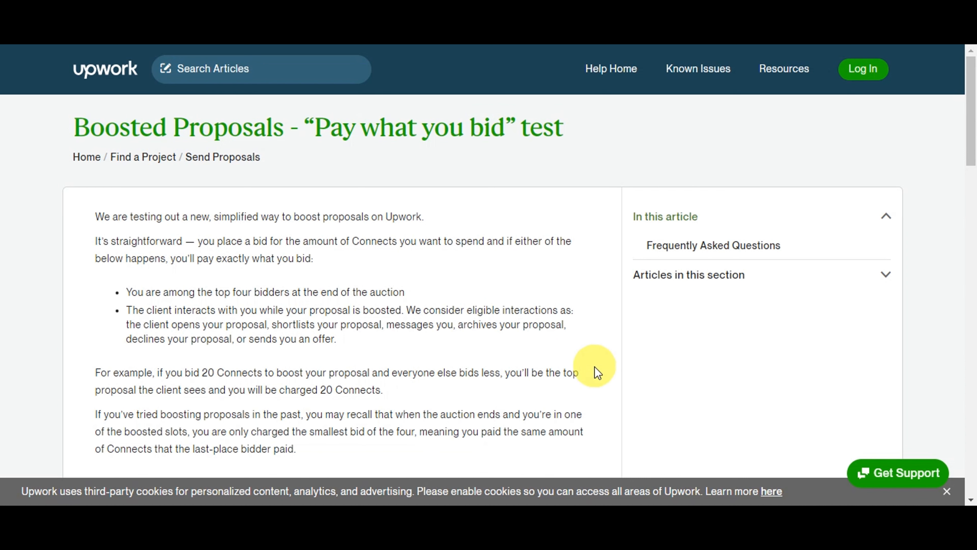
{"action": "scroll", "scroll_direction": "down", "scroll_amount": 3}
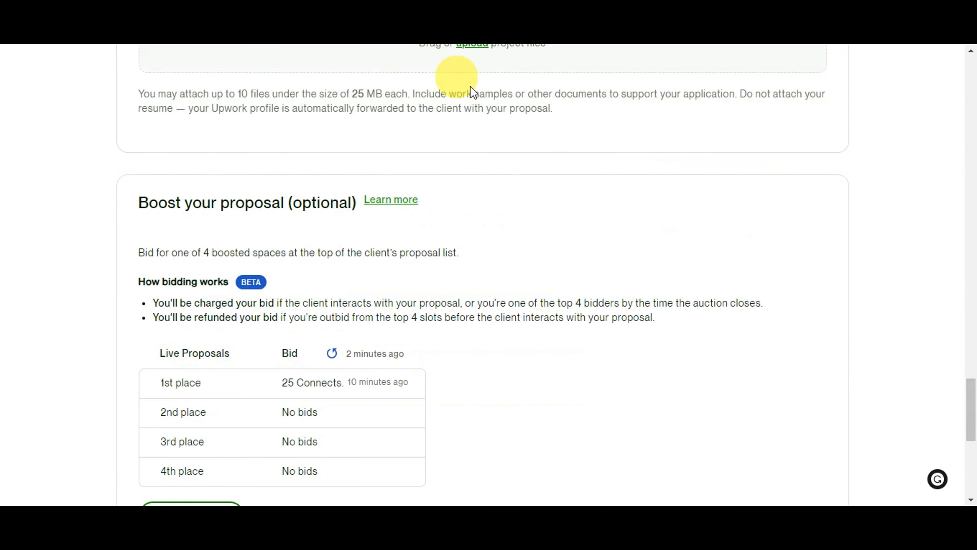
Step: Place a 30-Connect boost bid so the proposal ranks 1st in the live proposals table
{"action": "scroll", "scroll_direction": "down", "scroll_amount": 3}
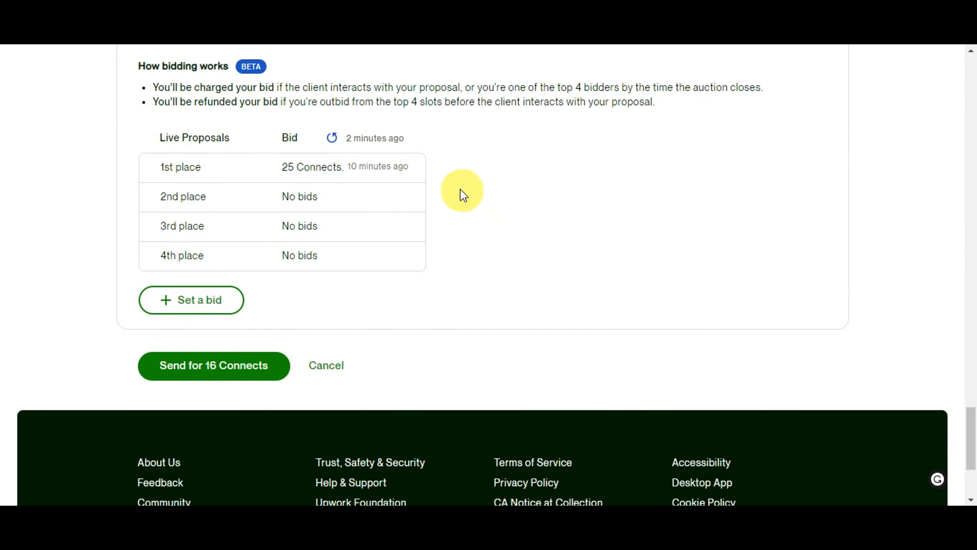
{"action": "left_click", "coordinate": [191, 300]}
{"action": "type", "text": "17"}
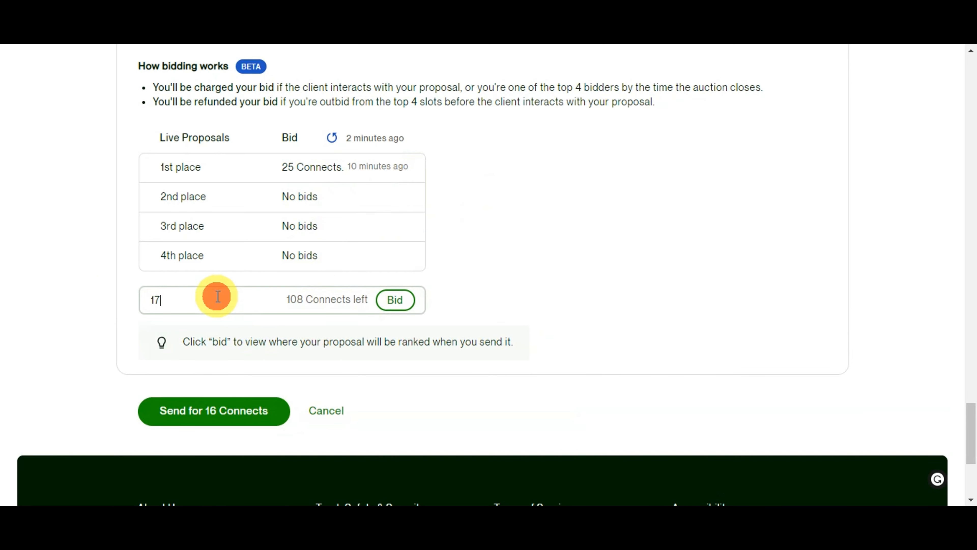
{"action": "type", "text": "2"}
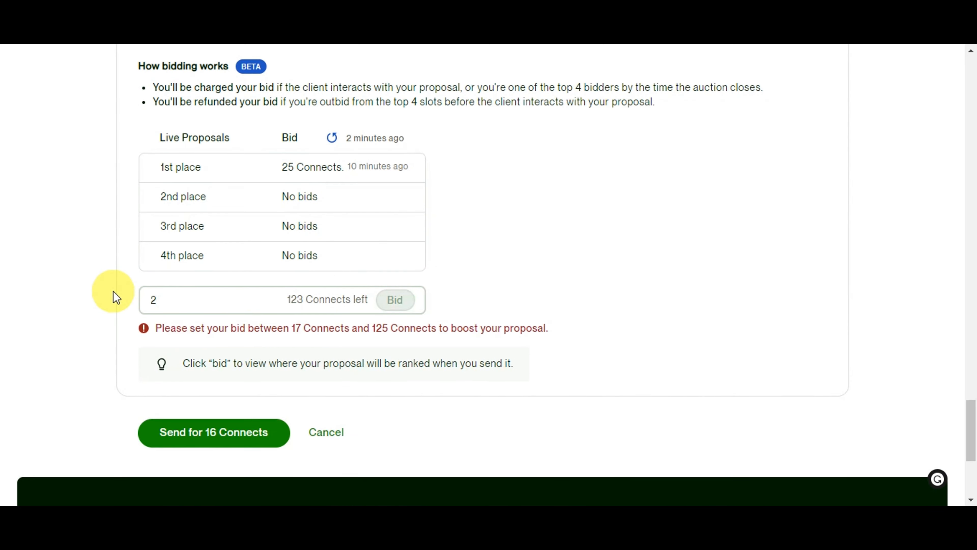
{"action": "left_click", "coordinate": [394, 300]}
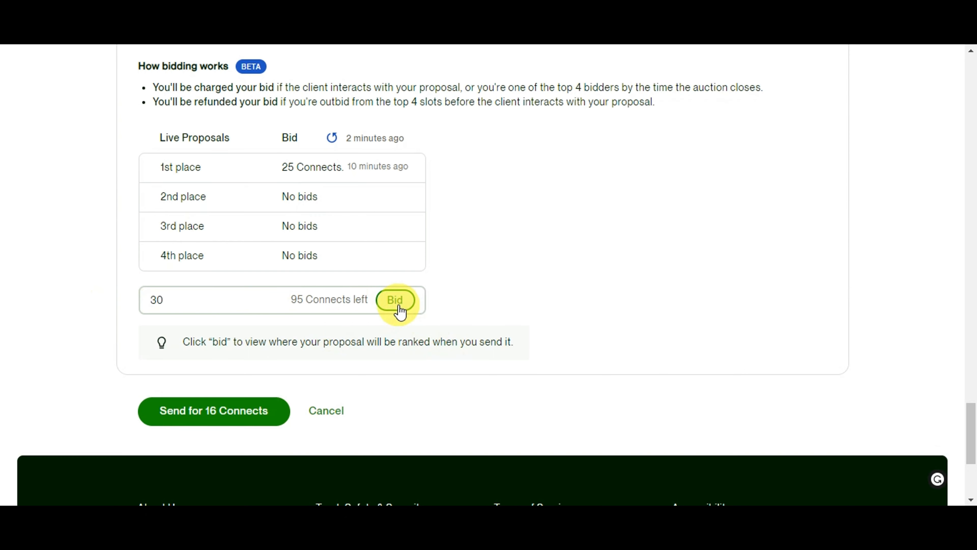
{"action": "left_click", "coordinate": [395, 299]}
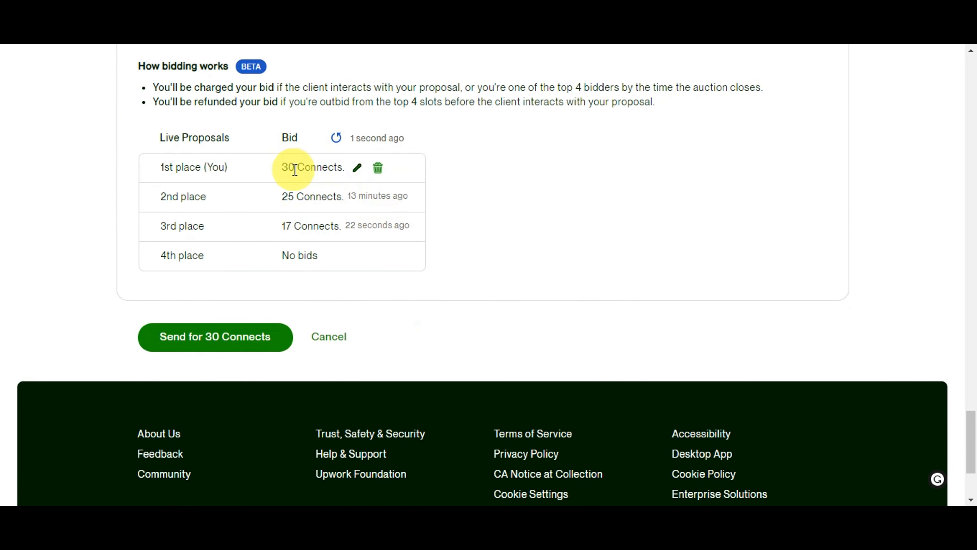
{"action": "mouse_move", "coordinate": [279, 343]}
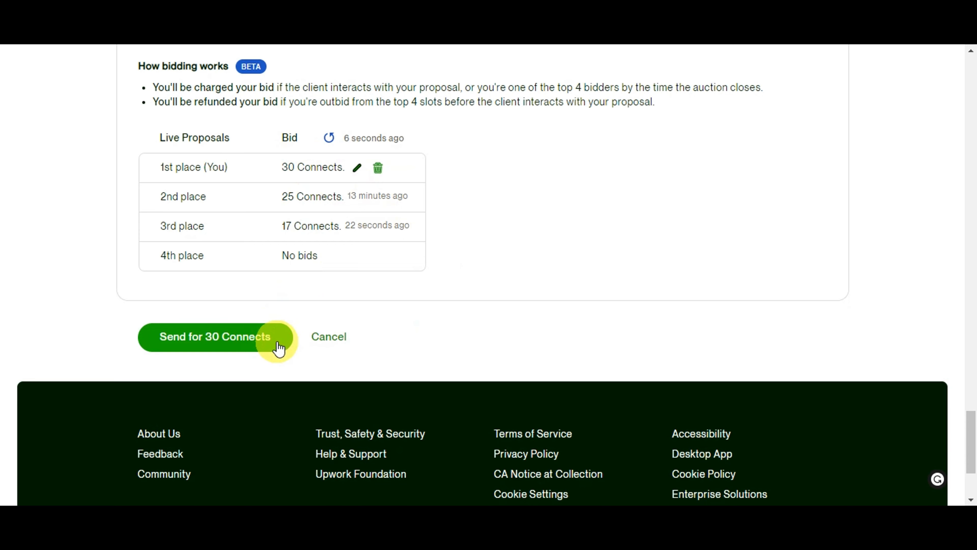
Step: Send the proposal for 30 Connects, then scroll through Upwork's public homepage sections
{"action": "left_click", "coordinate": [214, 337]}
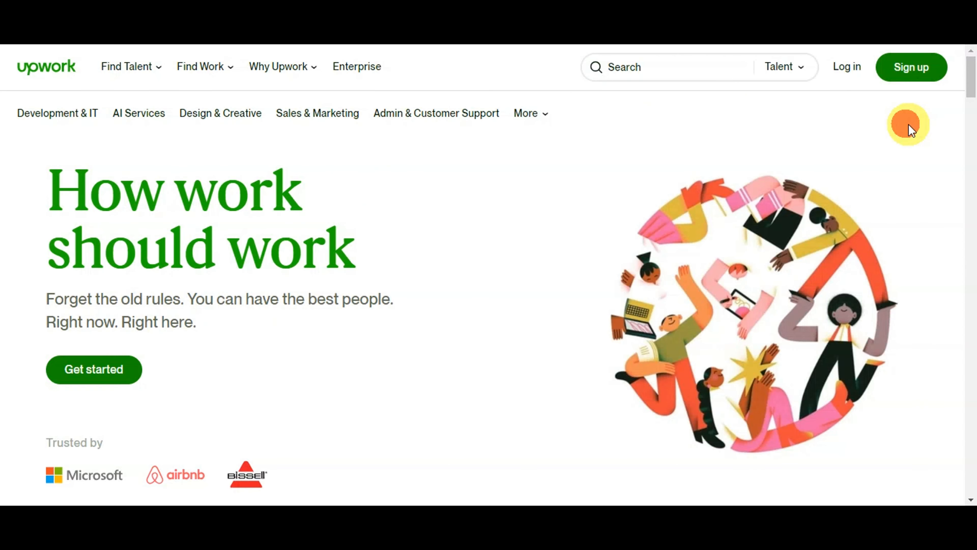
{"action": "mouse_move", "coordinate": [912, 153]}
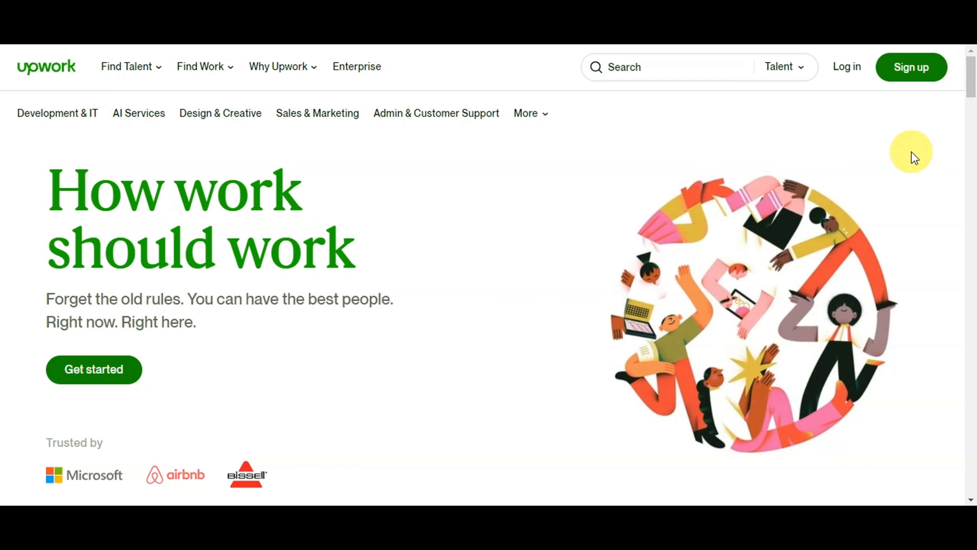
{"action": "scroll", "scroll_direction": "down", "scroll_amount": 3}
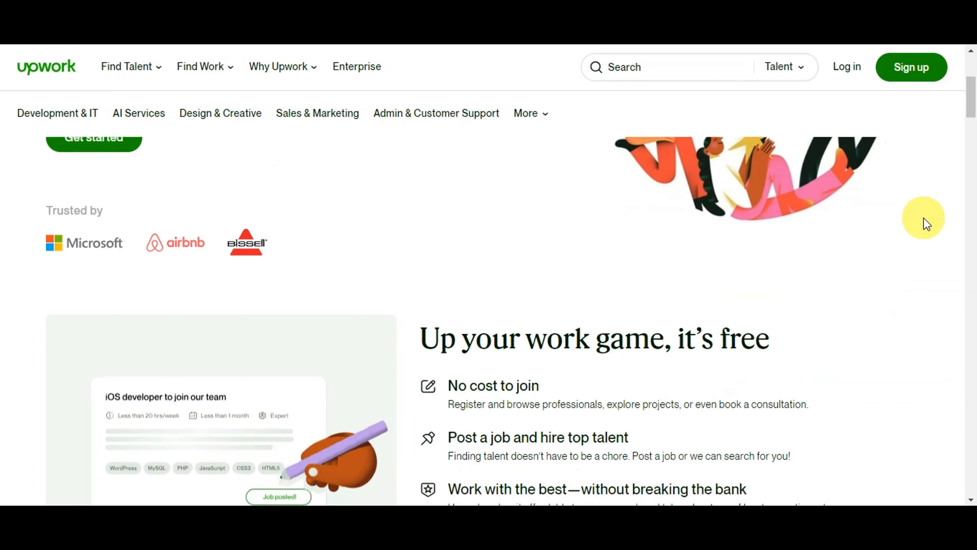
{"action": "scroll", "scroll_direction": "down", "scroll_amount": 3}
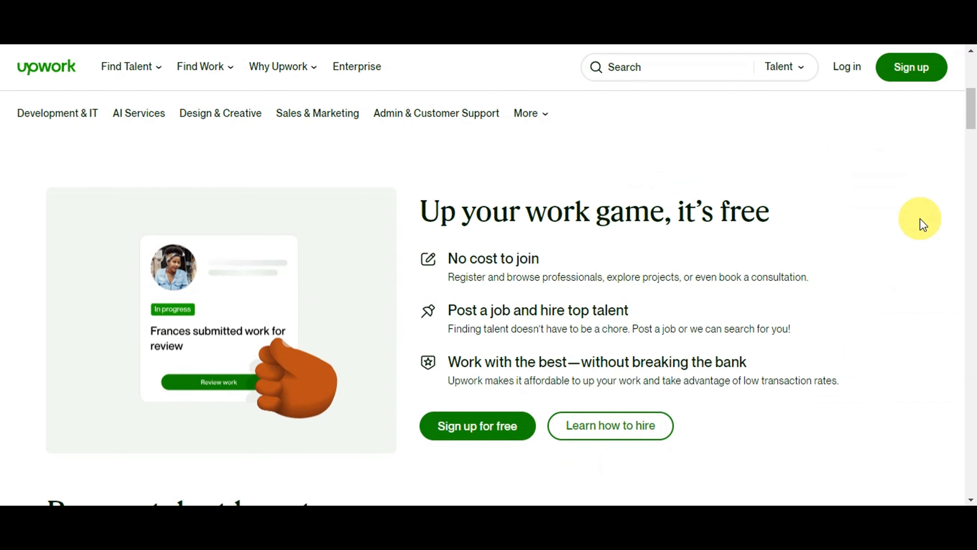
{"action": "scroll", "scroll_direction": "down", "scroll_amount": 3}
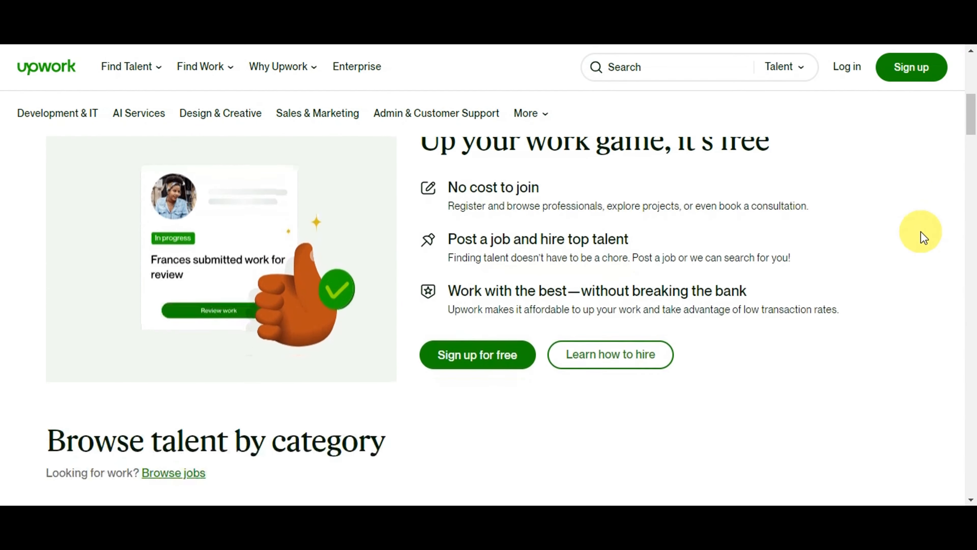
{"action": "scroll", "scroll_direction": "down", "scroll_amount": 3}
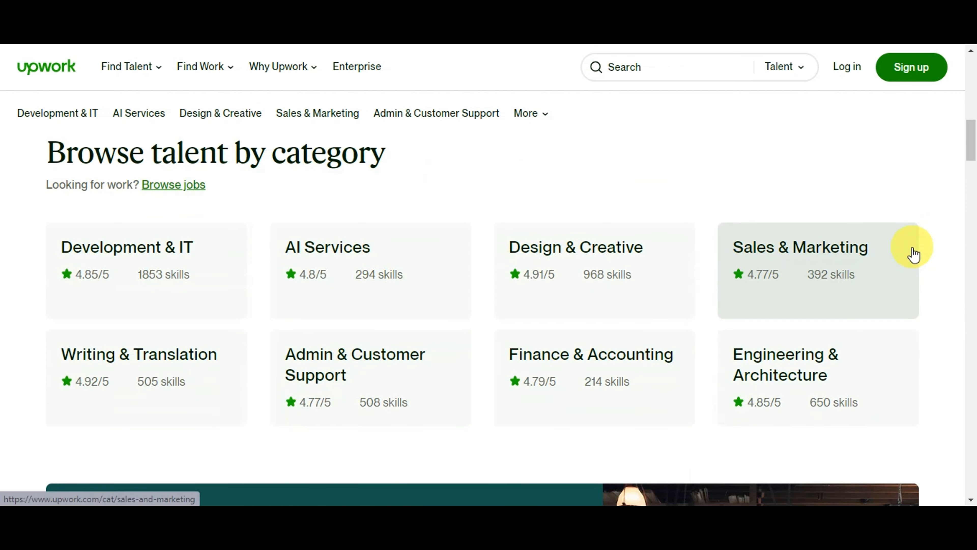
{"action": "mouse_move", "coordinate": [932, 244]}
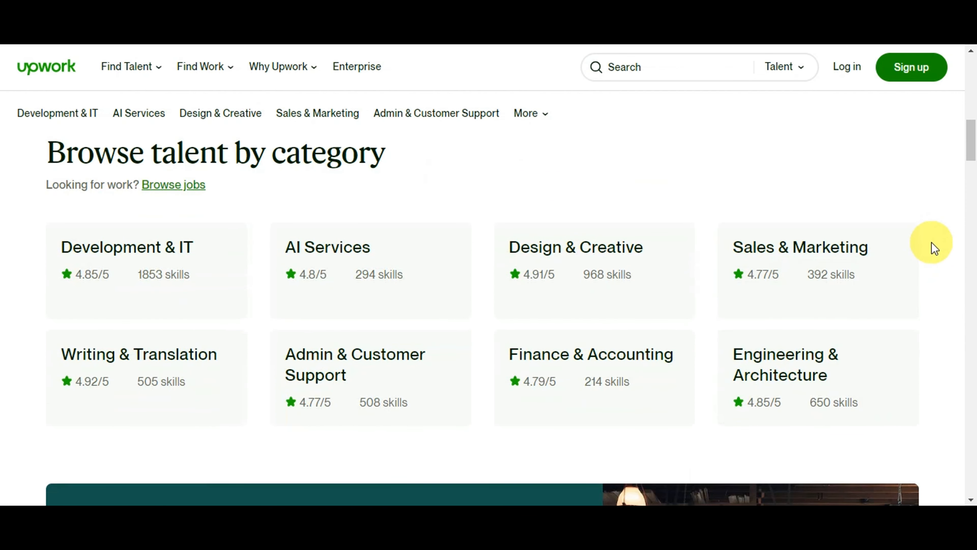
{"action": "right_click", "coordinate": [173, 185]}
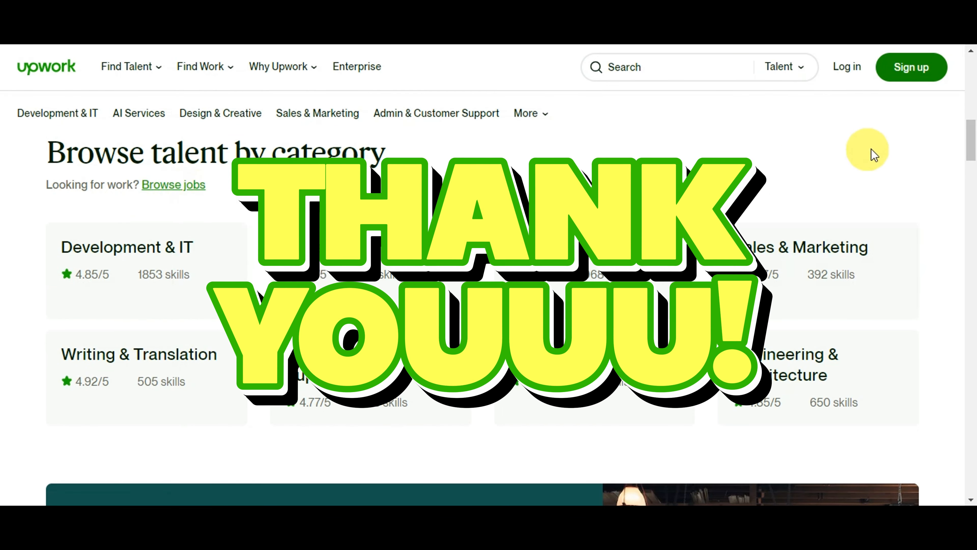
{"action": "scroll", "scroll_direction": "down", "scroll_amount": 3}
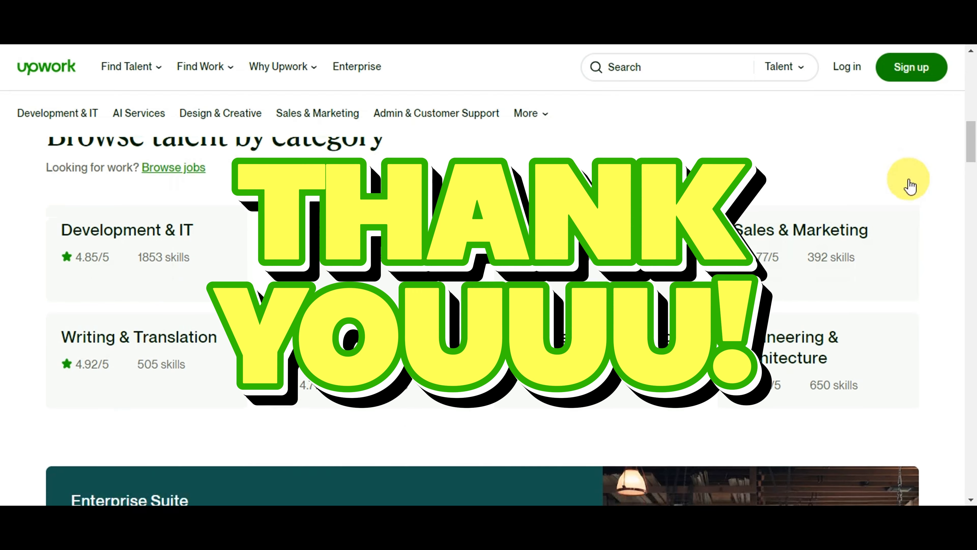
{"action": "scroll", "scroll_direction": "down", "scroll_amount": 3}
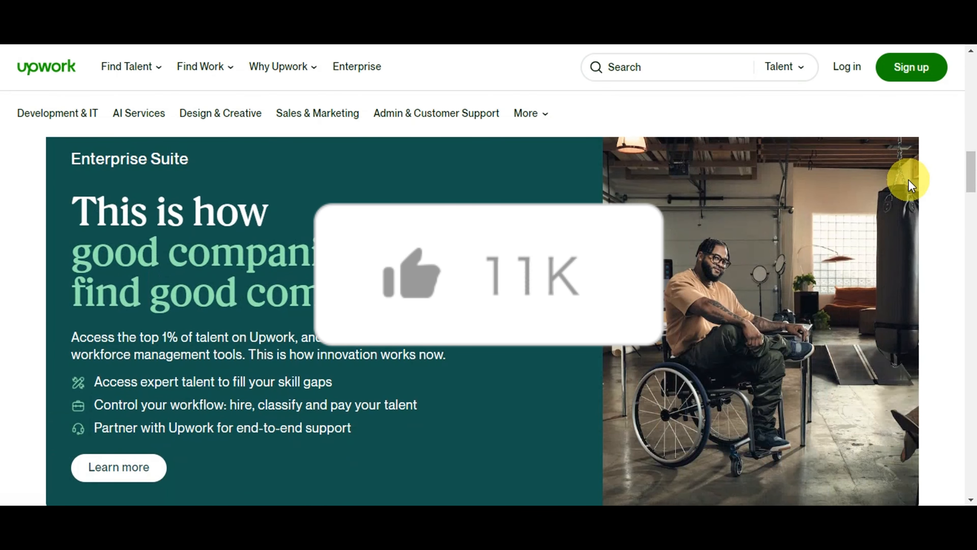